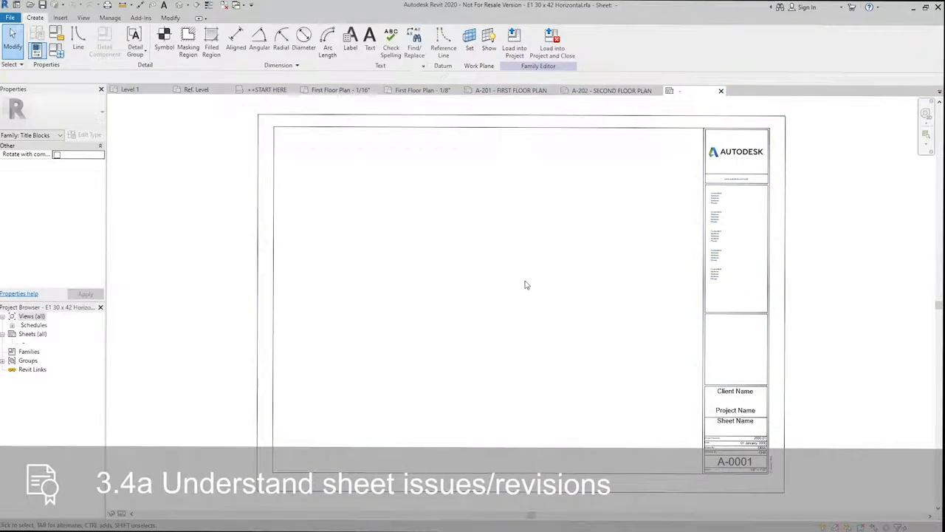
{"action": "mouse_move", "coordinate": [547, 307]}
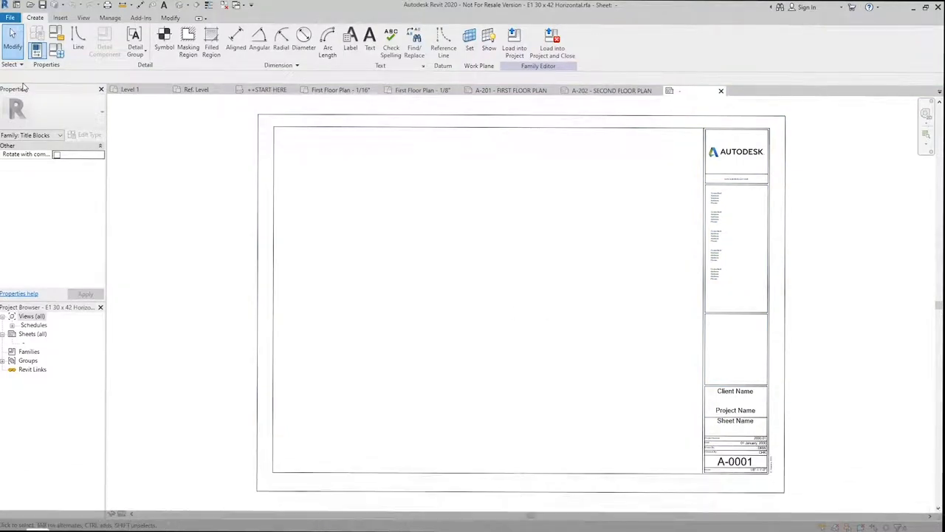
Start a new revision schedule and remove the Revision Sequence field
{"action": "left_click", "coordinate": [82, 18]}
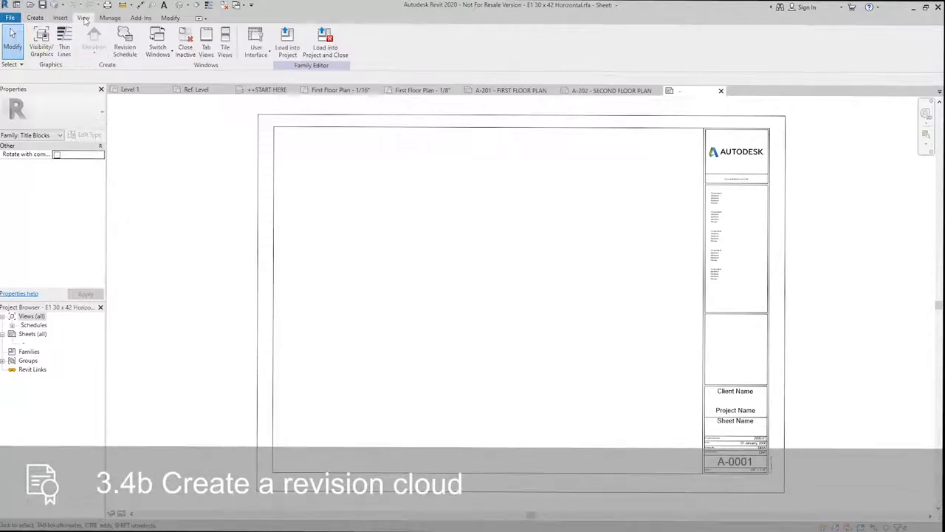
{"action": "mouse_move", "coordinate": [124, 42]}
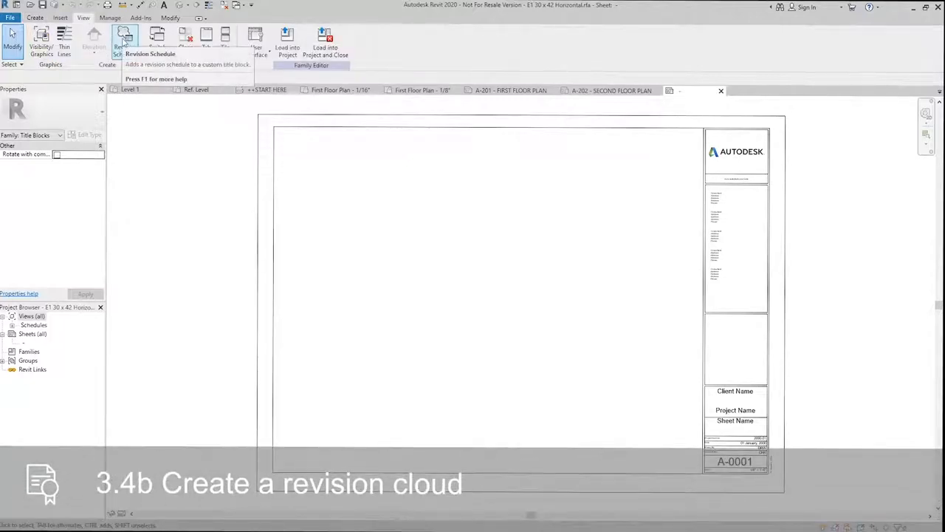
{"action": "left_click", "coordinate": [124, 41]}
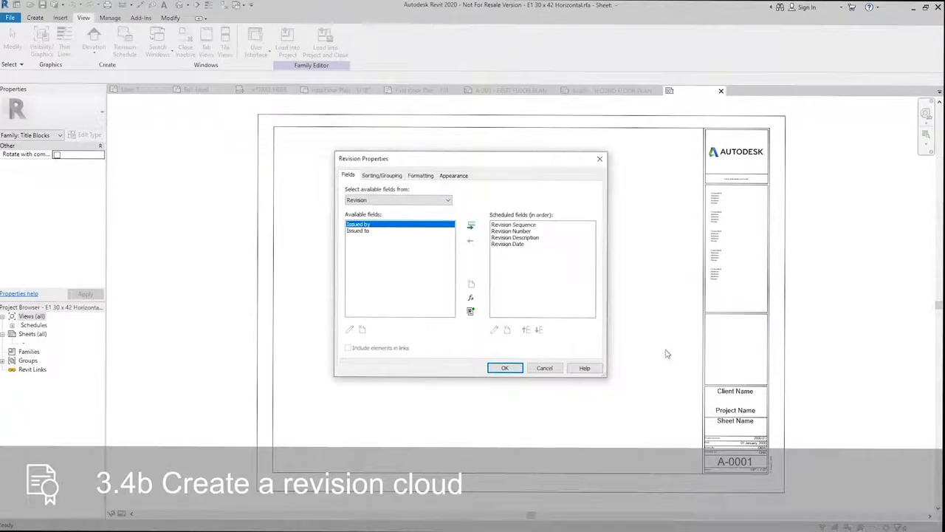
{"action": "mouse_move", "coordinate": [509, 263]}
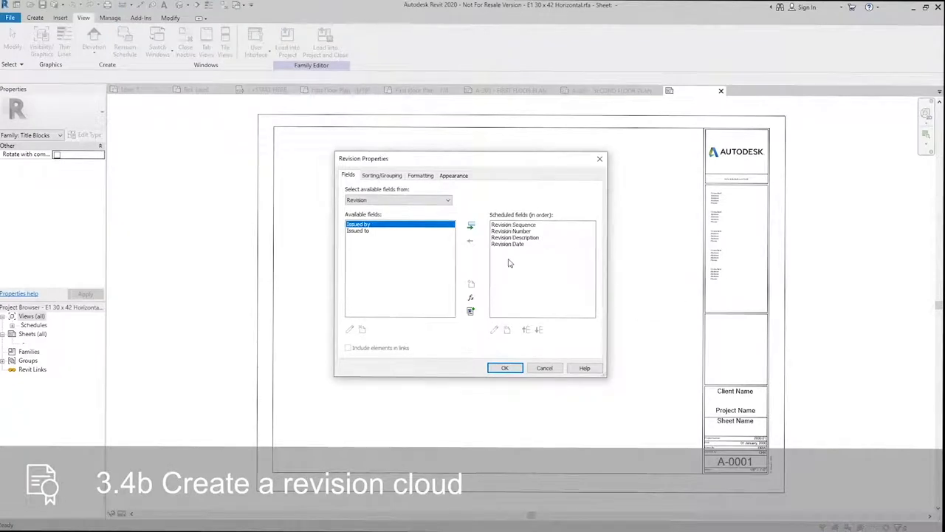
{"action": "left_click", "coordinate": [512, 230]}
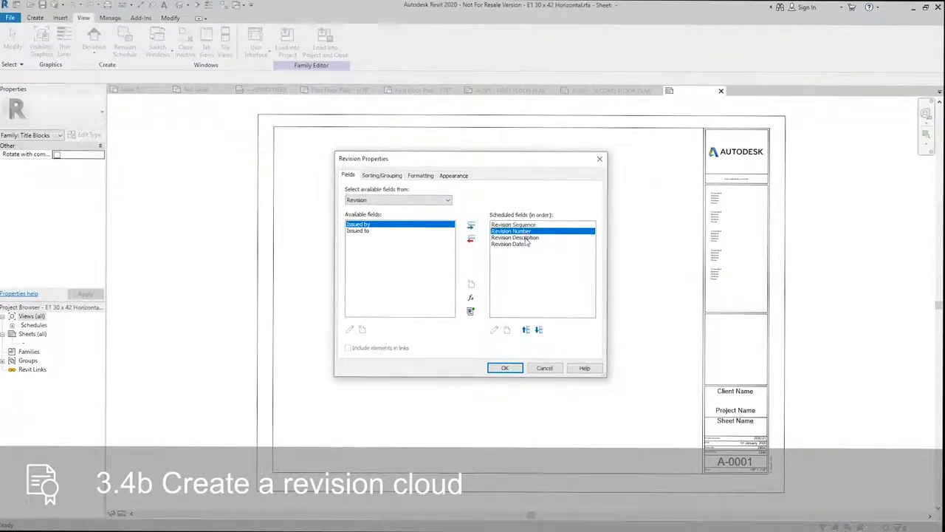
{"action": "left_click", "coordinate": [514, 224]}
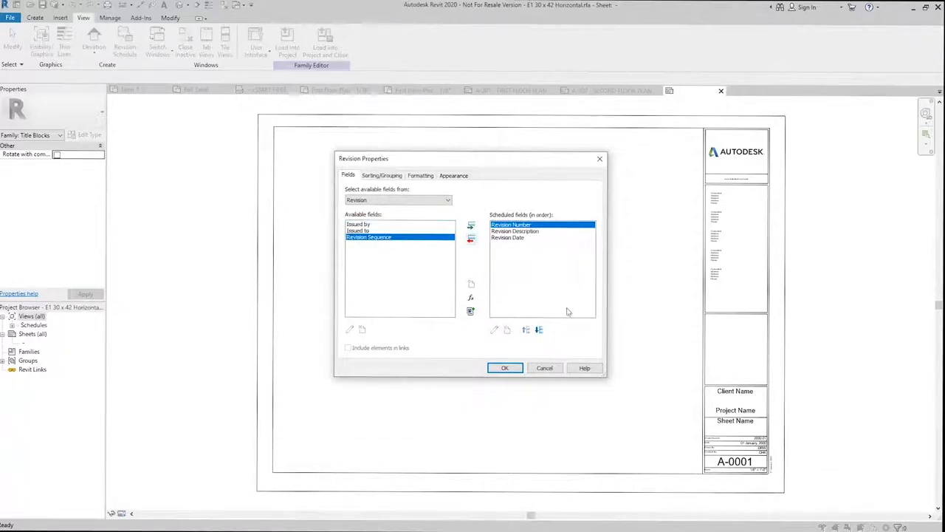
Sort the revision schedule by Revision Number
{"action": "left_click", "coordinate": [381, 175]}
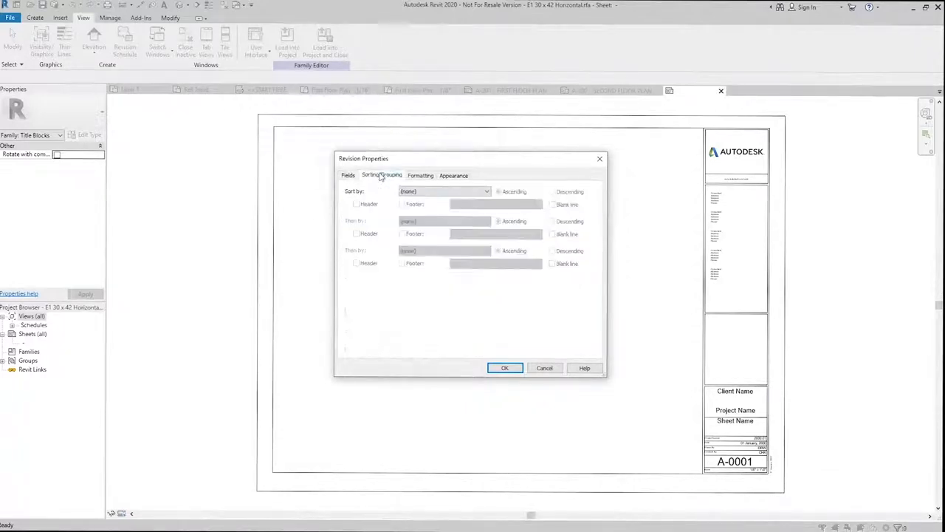
{"action": "left_click", "coordinate": [486, 192]}
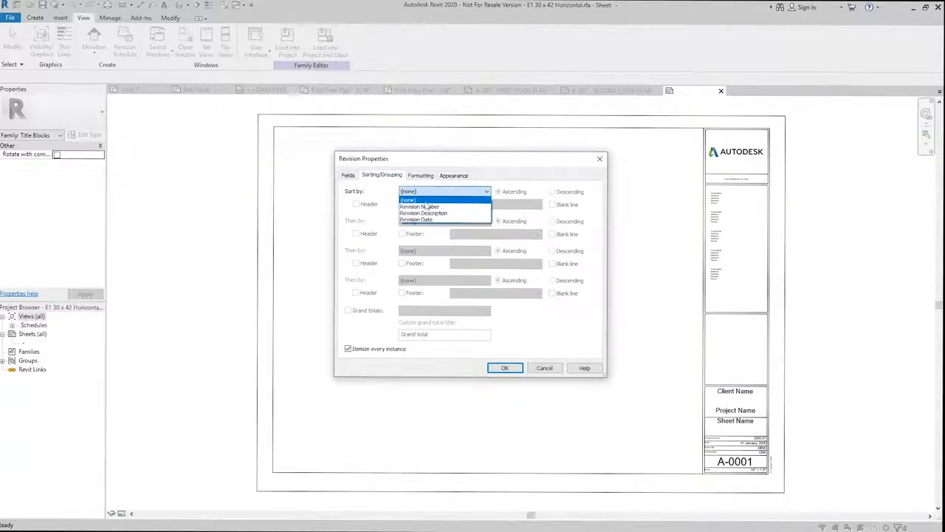
{"action": "left_click", "coordinate": [420, 207]}
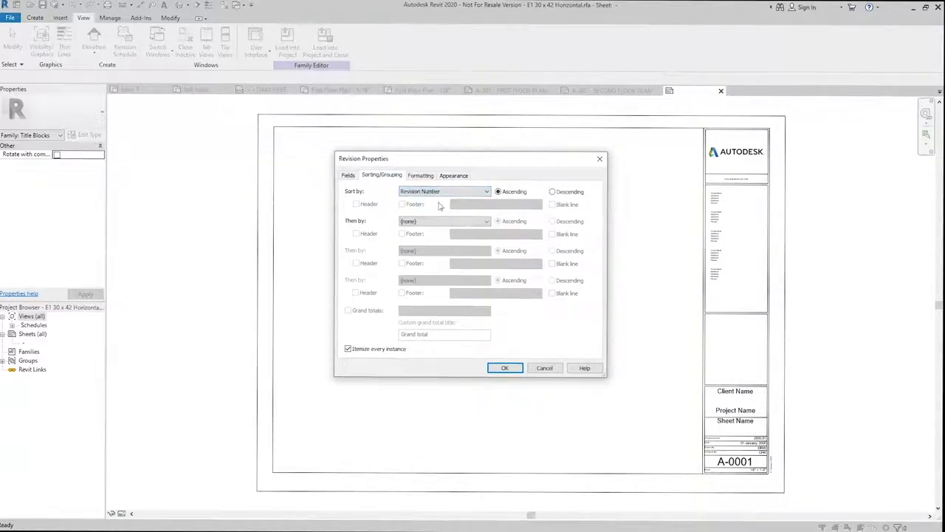
Set row height to User defined and hide the schedule title
{"action": "left_click", "coordinate": [454, 174]}
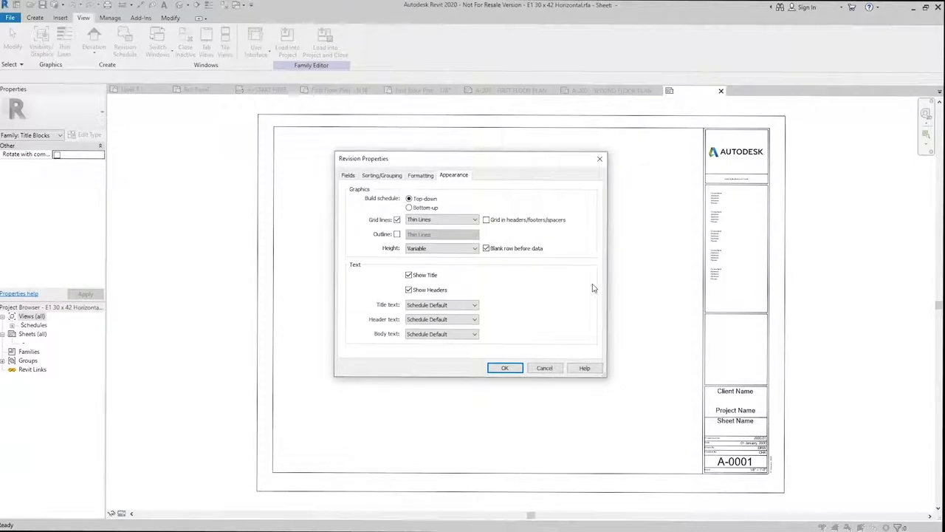
{"action": "left_click", "coordinate": [474, 248]}
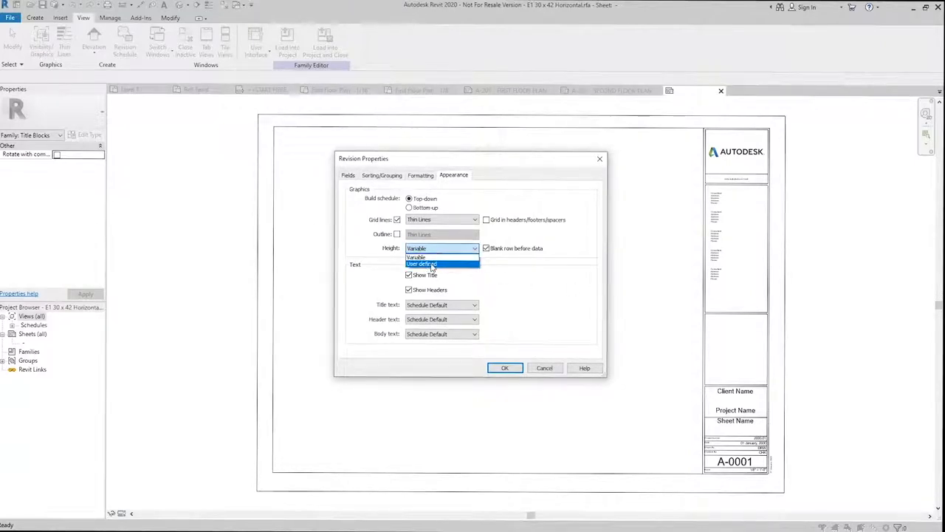
{"action": "left_click", "coordinate": [423, 263]}
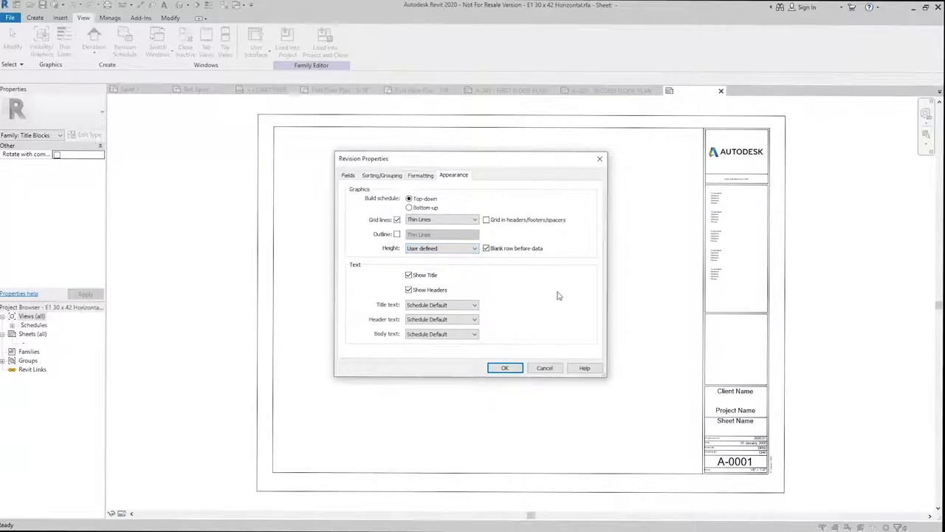
{"action": "left_click", "coordinate": [408, 274]}
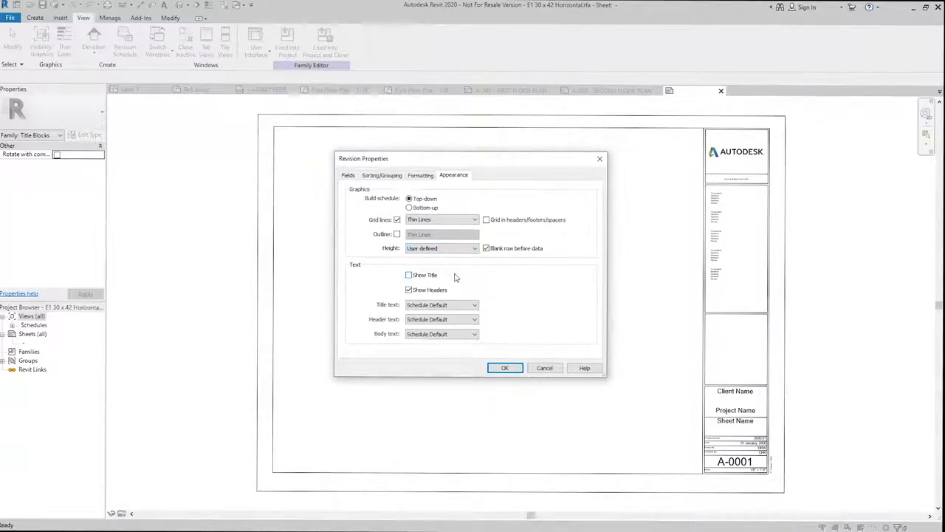
{"action": "left_click", "coordinate": [440, 249]}
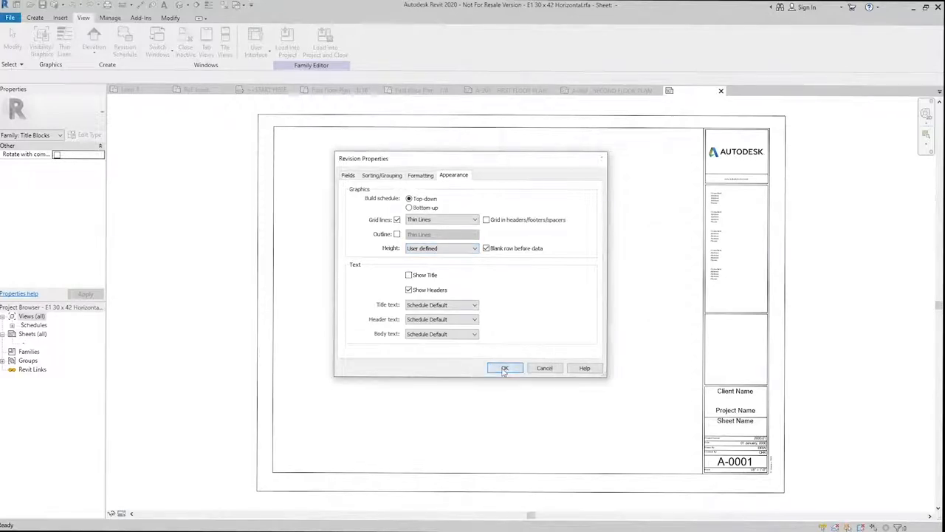
Confirm the schedule settings and rename the headings to No, Description and Date
{"action": "left_click", "coordinate": [505, 368]}
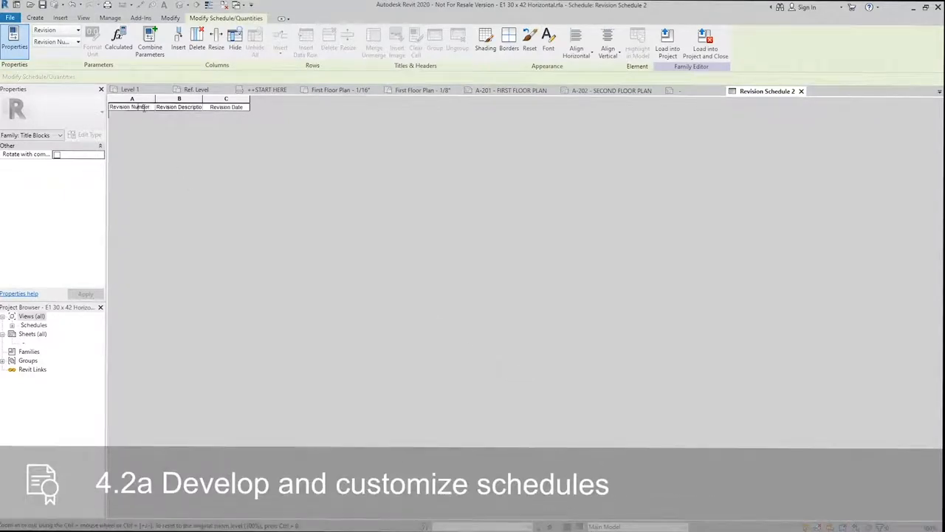
{"action": "left_click", "coordinate": [130, 107]}
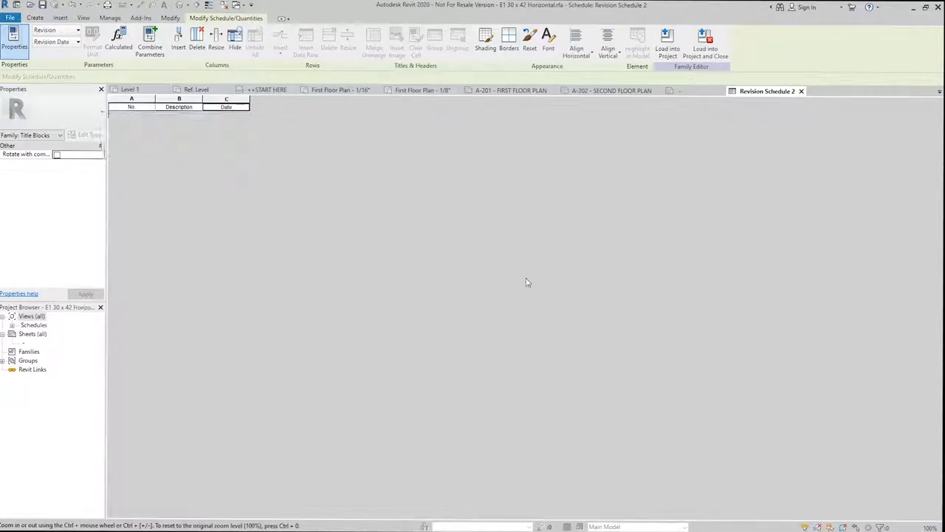
{"action": "mouse_move", "coordinate": [801, 119]}
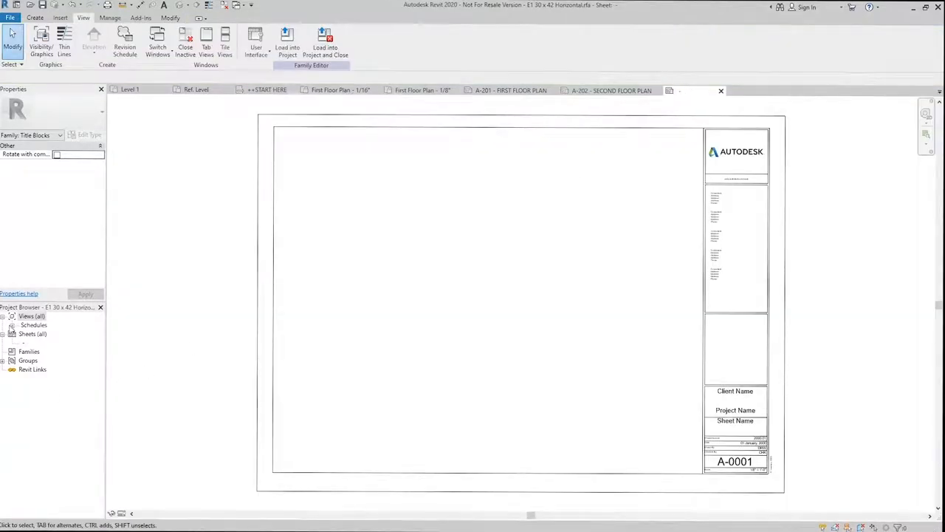
Drag Revision Schedule 2 onto the title block above the Client Name area
{"action": "left_click", "coordinate": [54, 343]}
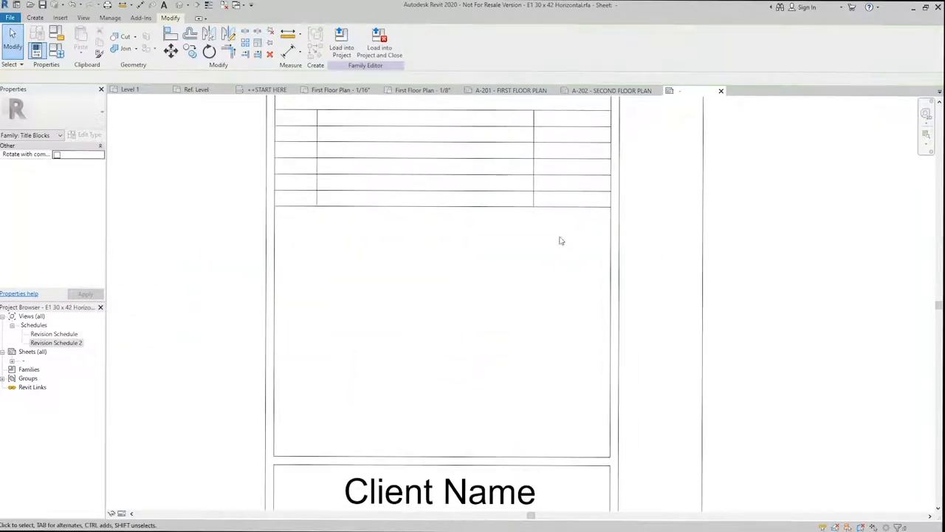
{"action": "left_click", "coordinate": [436, 185]}
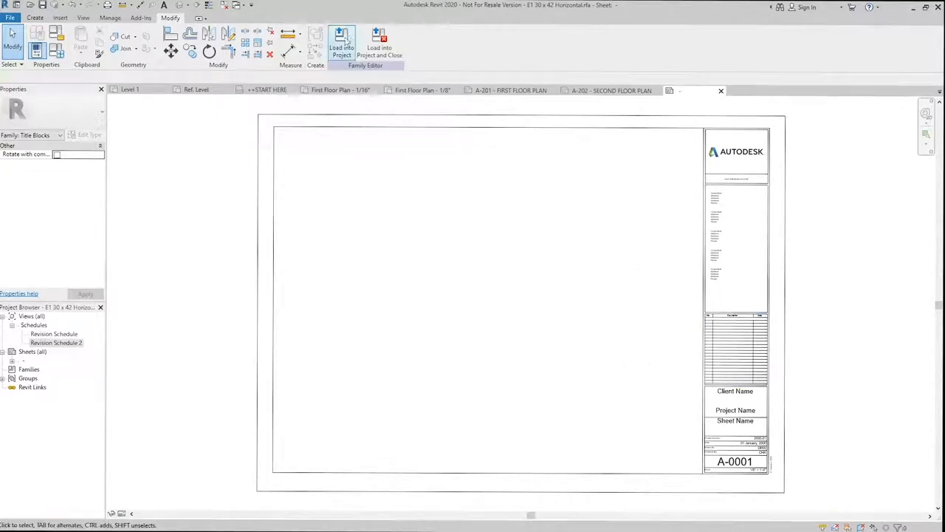
Load the edited title block into the revisions project, overwriting the existing version
{"action": "left_click", "coordinate": [341, 45]}
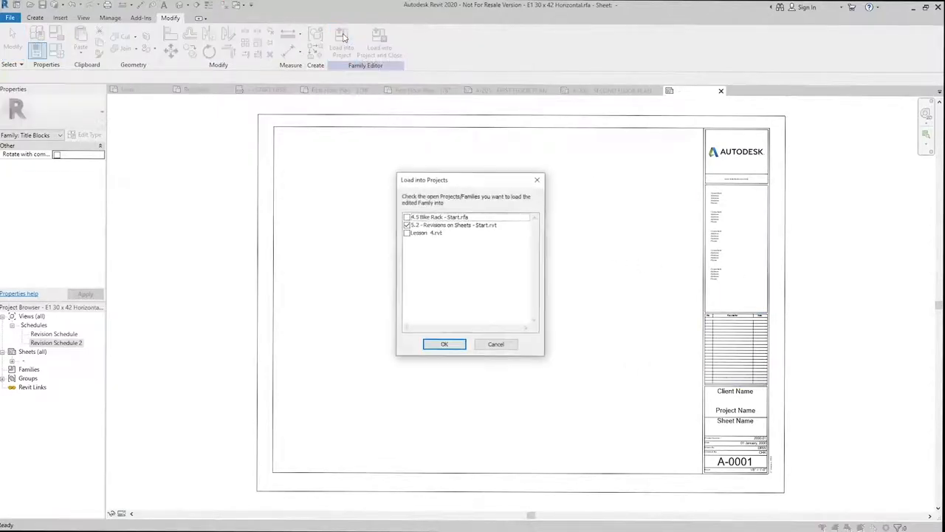
{"action": "left_click", "coordinate": [443, 343]}
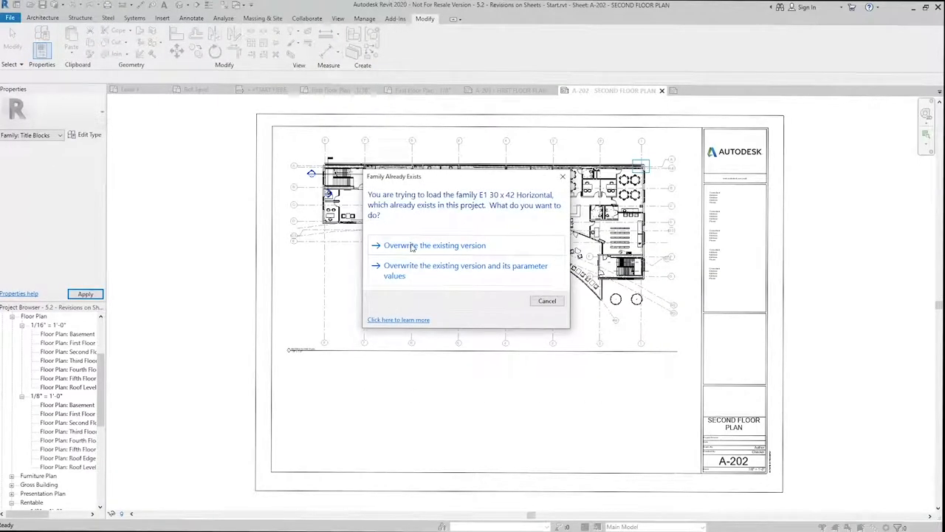
{"action": "left_click", "coordinate": [434, 246]}
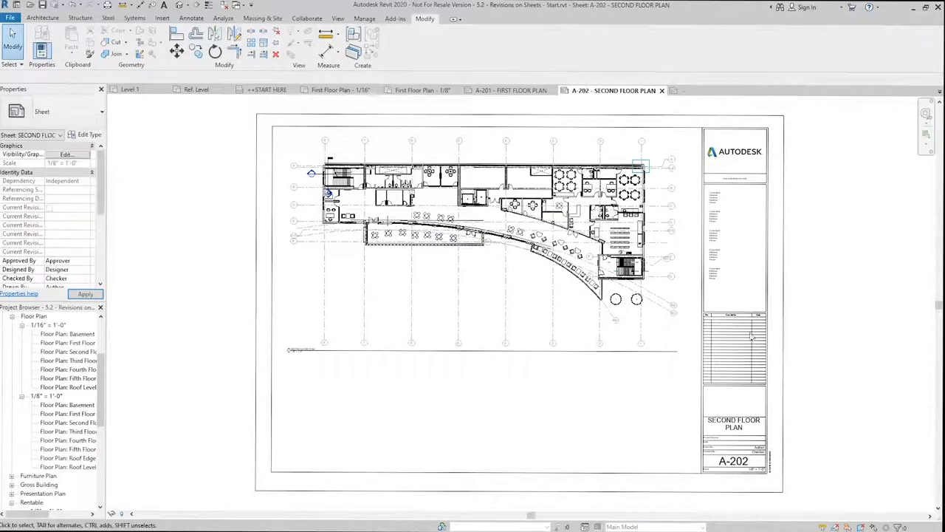
{"action": "left_click", "coordinate": [86, 294]}
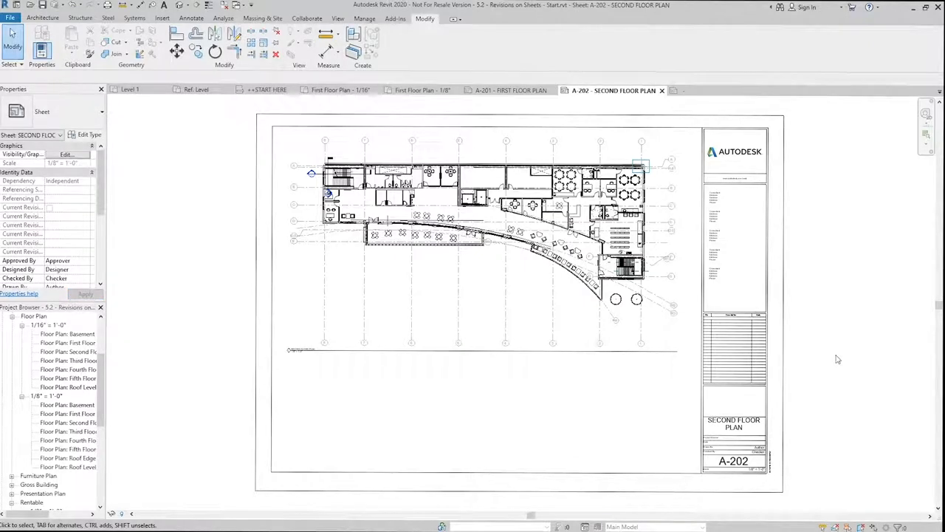
{"action": "mouse_move", "coordinate": [823, 352]}
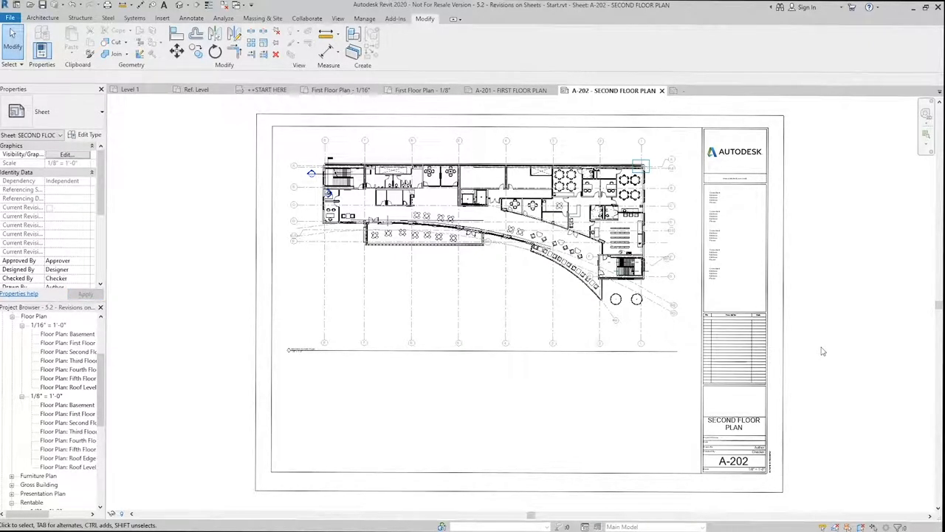
{"action": "mouse_move", "coordinate": [810, 349]}
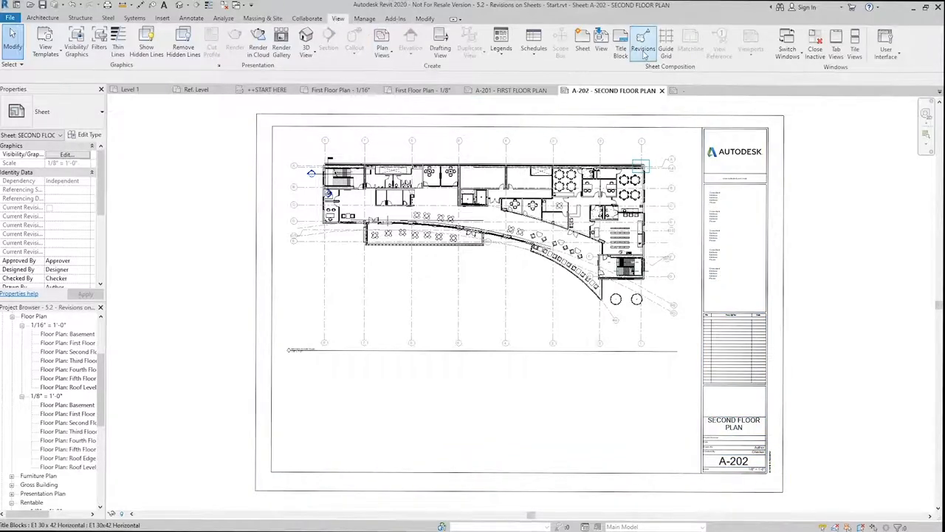
Add a second revision, Revision 1 with its date, in Sheet Issues/Revisions
{"action": "left_click", "coordinate": [643, 43]}
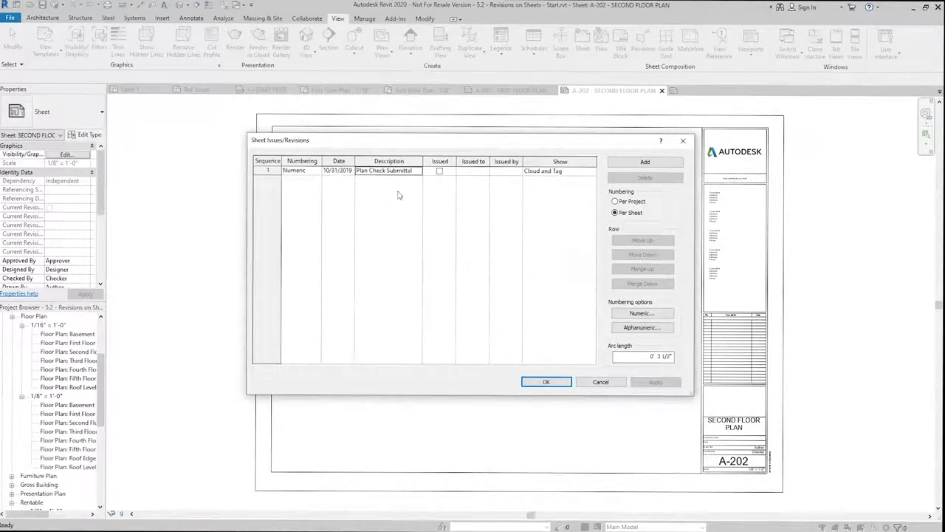
{"action": "mouse_move", "coordinate": [652, 150]}
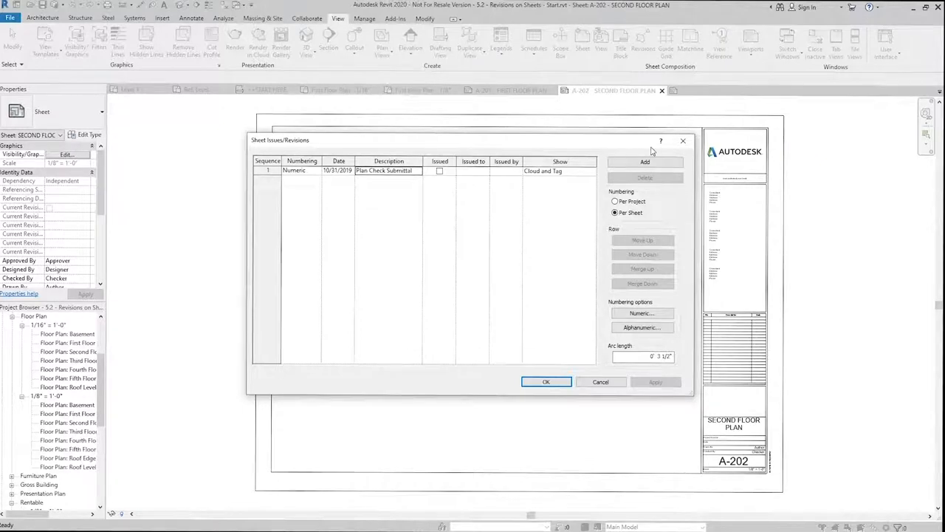
{"action": "left_click", "coordinate": [644, 161]}
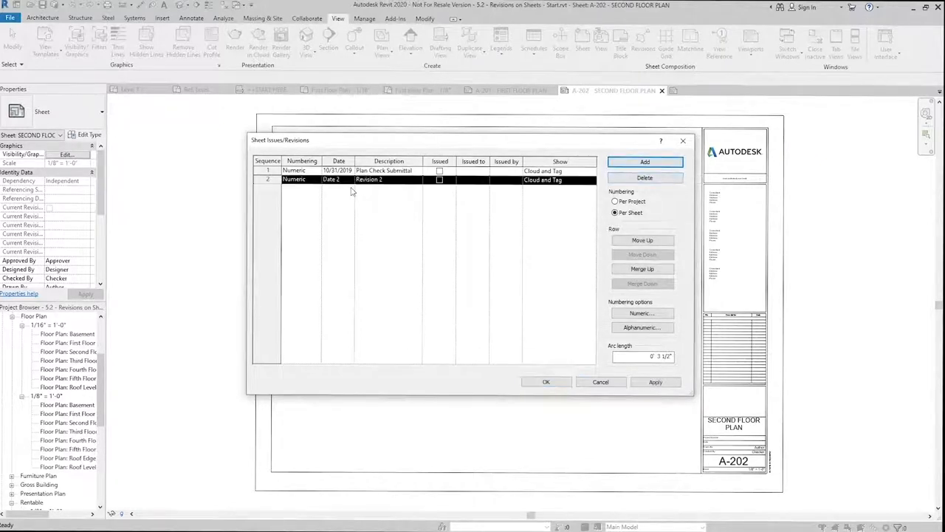
{"action": "left_click", "coordinate": [331, 180]}
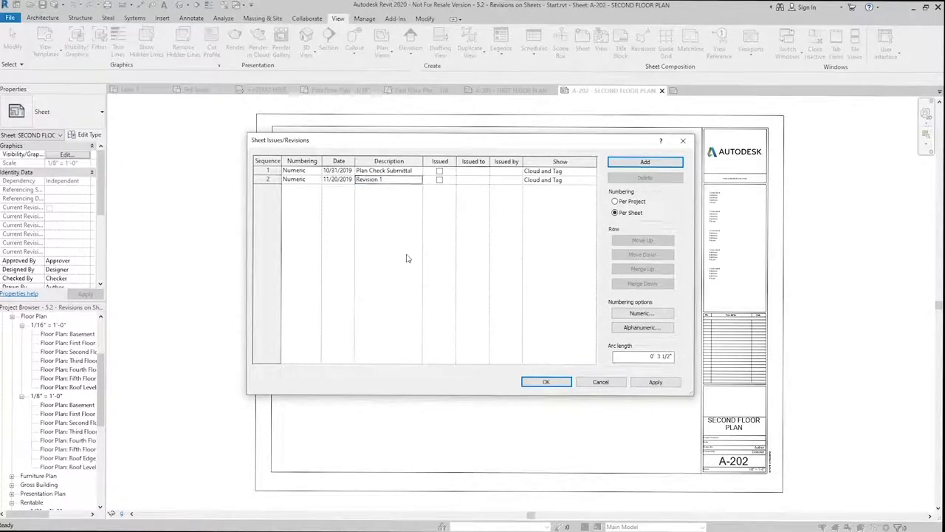
Set both revisions to Alphanumeric numbering and confirm
{"action": "left_click", "coordinate": [301, 171]}
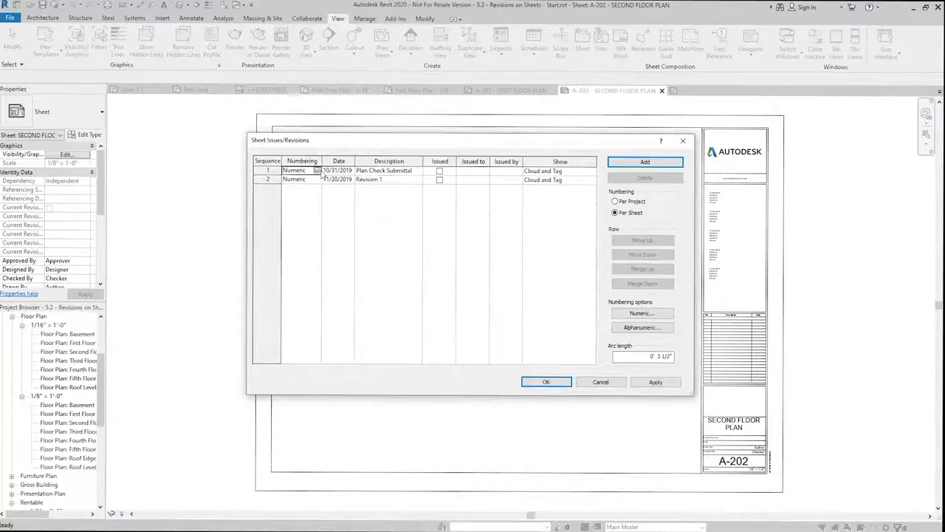
{"action": "left_click", "coordinate": [316, 180]}
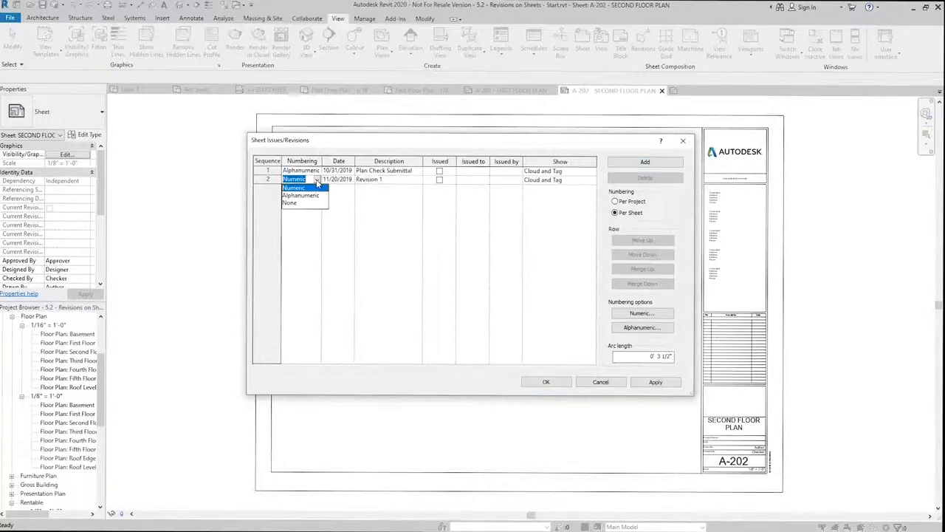
{"action": "left_click", "coordinate": [301, 195]}
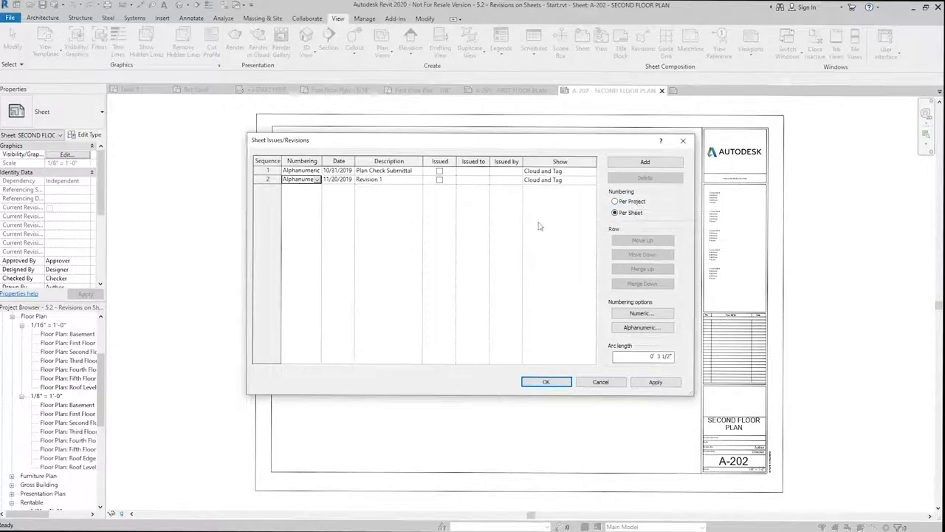
{"action": "mouse_move", "coordinate": [520, 429]}
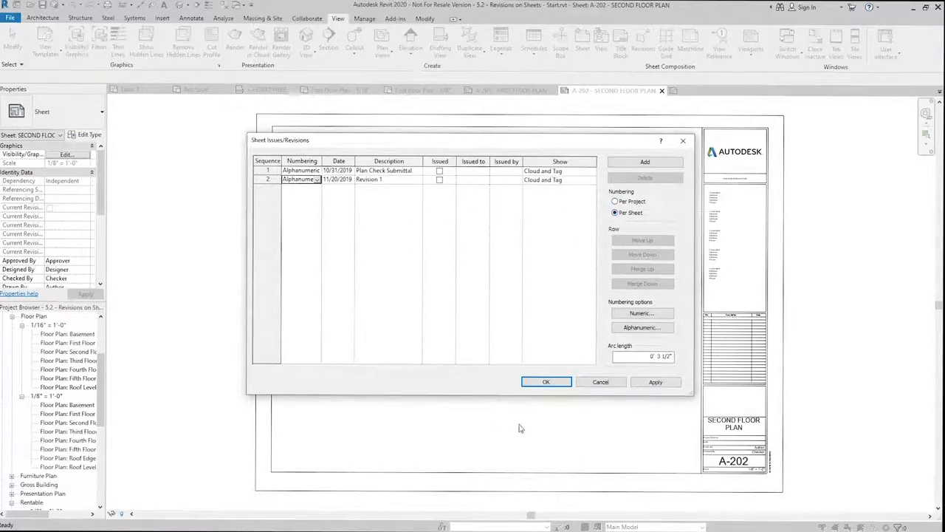
{"action": "mouse_move", "coordinate": [546, 381]}
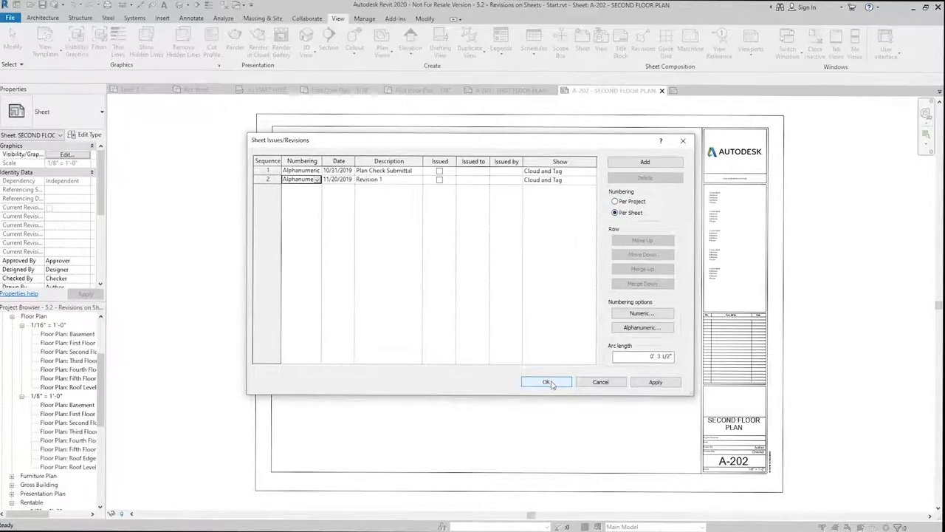
{"action": "left_click", "coordinate": [547, 381]}
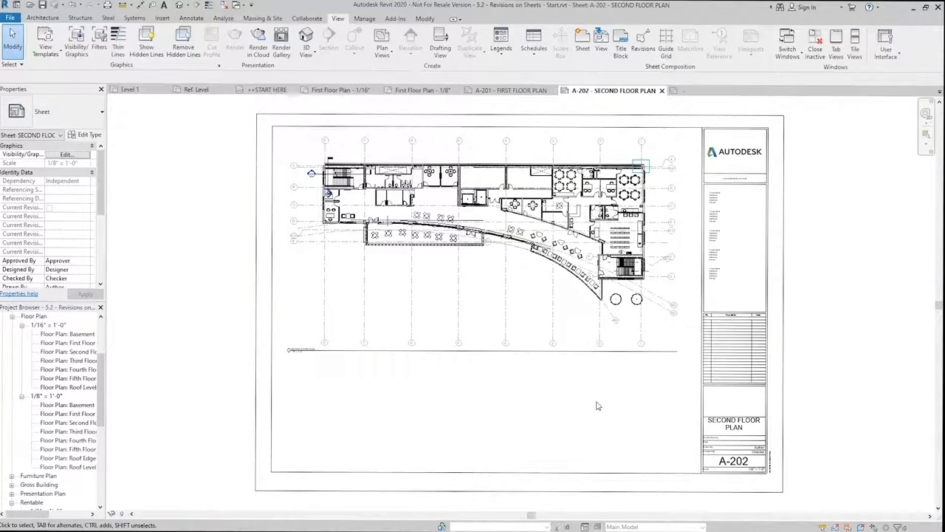
{"action": "mouse_move", "coordinate": [579, 411]}
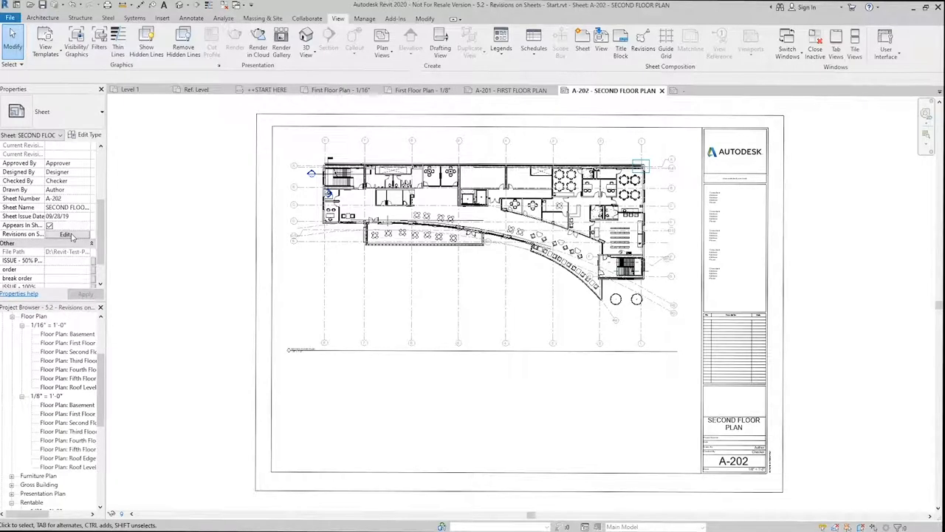
Show Plan Check Submittal in sheet A-202's revisions, then switch to sheet A-201
{"action": "left_click", "coordinate": [65, 233]}
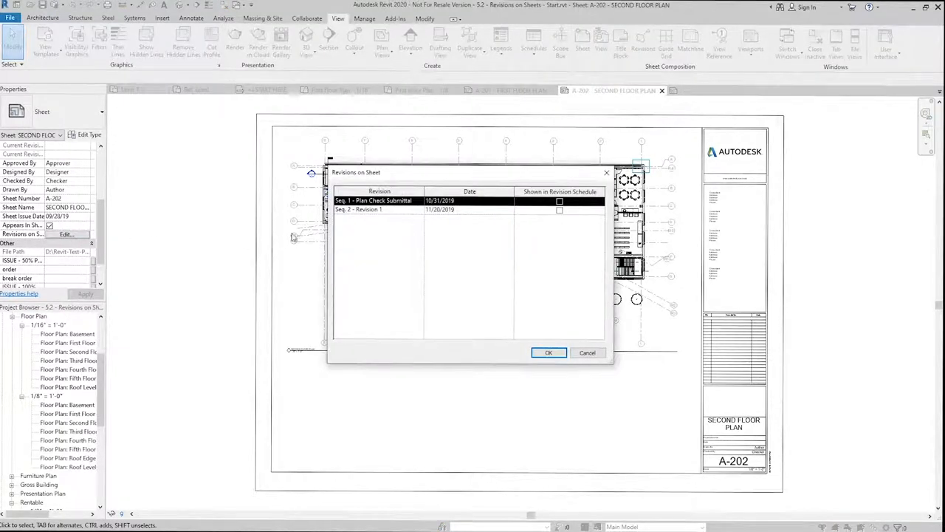
{"action": "mouse_move", "coordinate": [449, 254]}
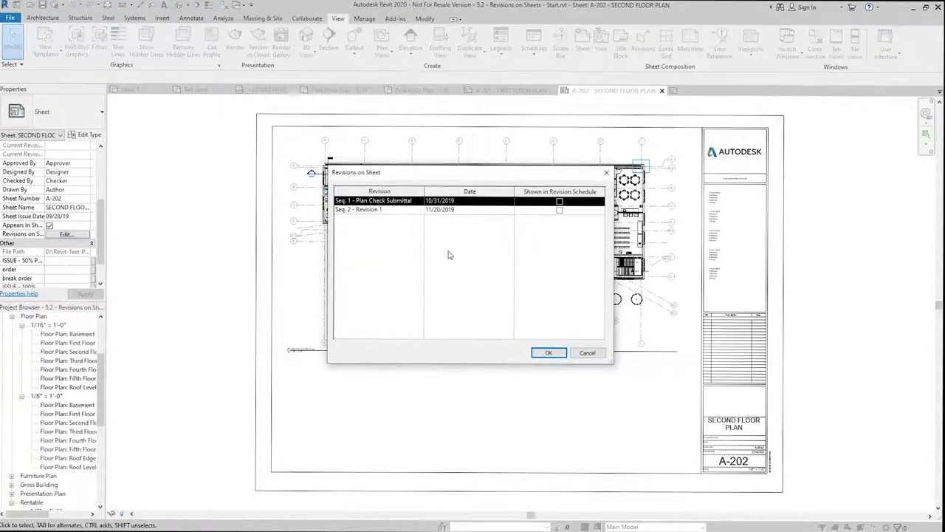
{"action": "mouse_move", "coordinate": [366, 221]}
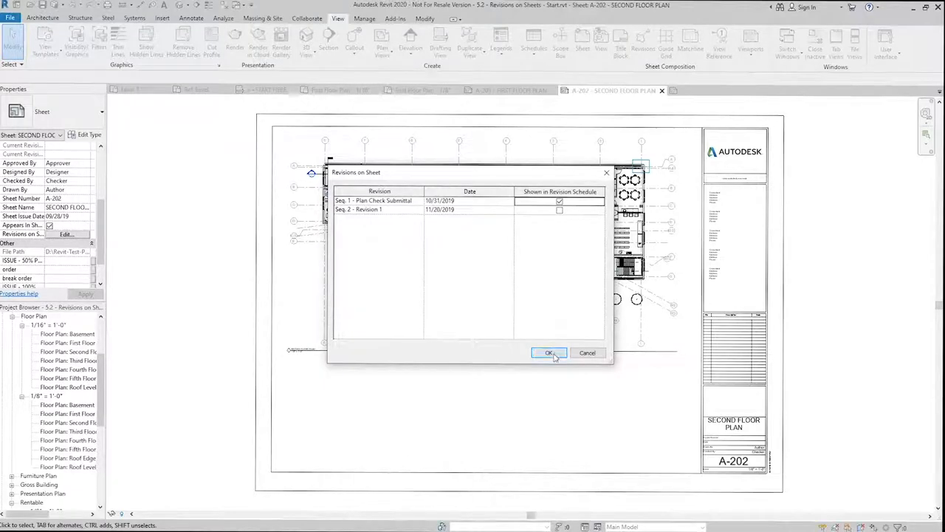
{"action": "left_click", "coordinate": [549, 352]}
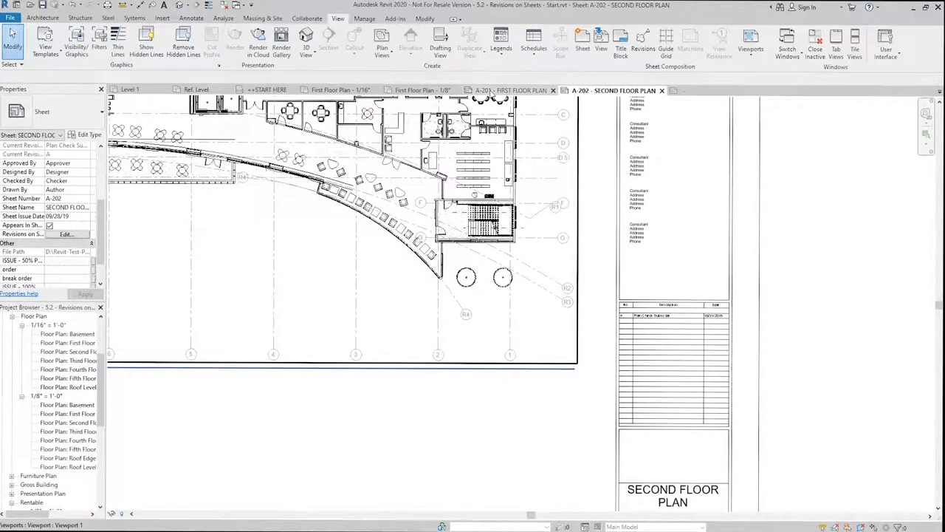
{"action": "left_click", "coordinate": [514, 90]}
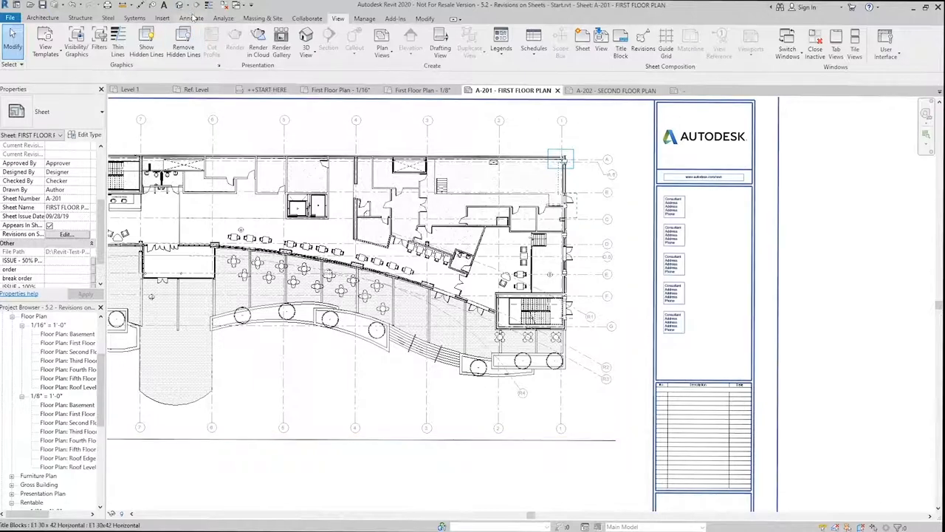
Sketch a revision cloud around the stair on A-201 assigned to Seq. 2 - Revision 1
{"action": "left_click", "coordinate": [192, 17]}
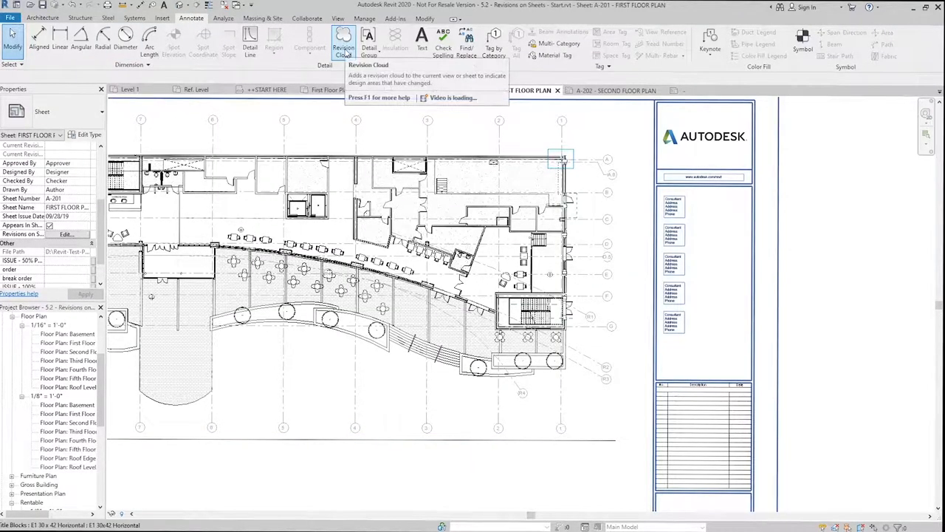
{"action": "left_click", "coordinate": [343, 41]}
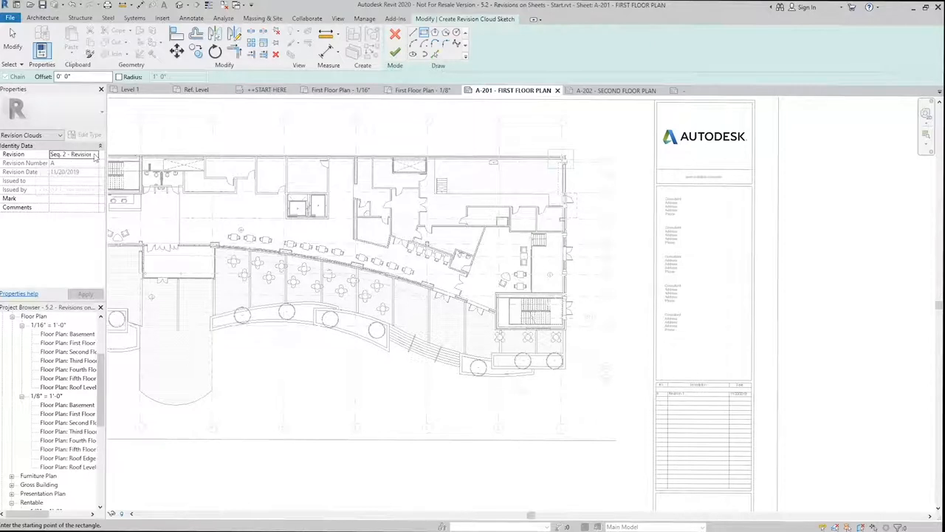
{"action": "left_click", "coordinate": [96, 155]}
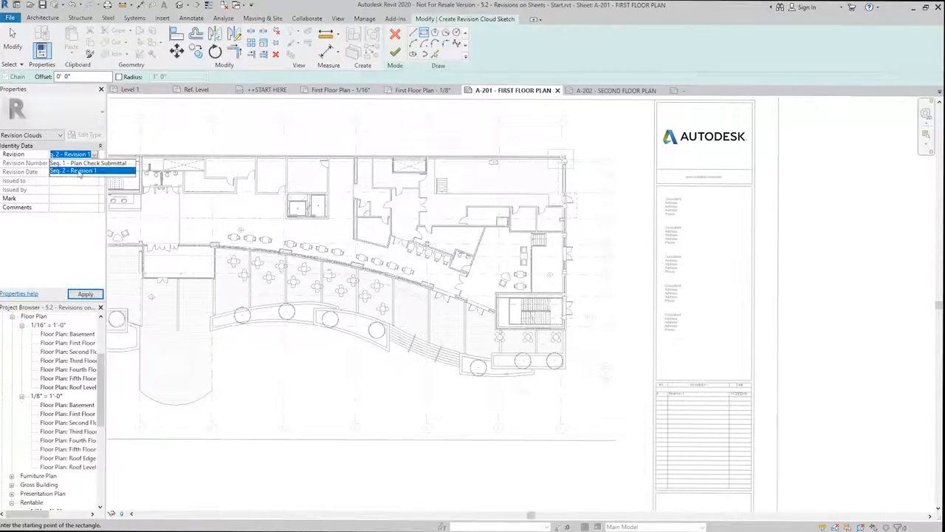
{"action": "left_click", "coordinate": [74, 171]}
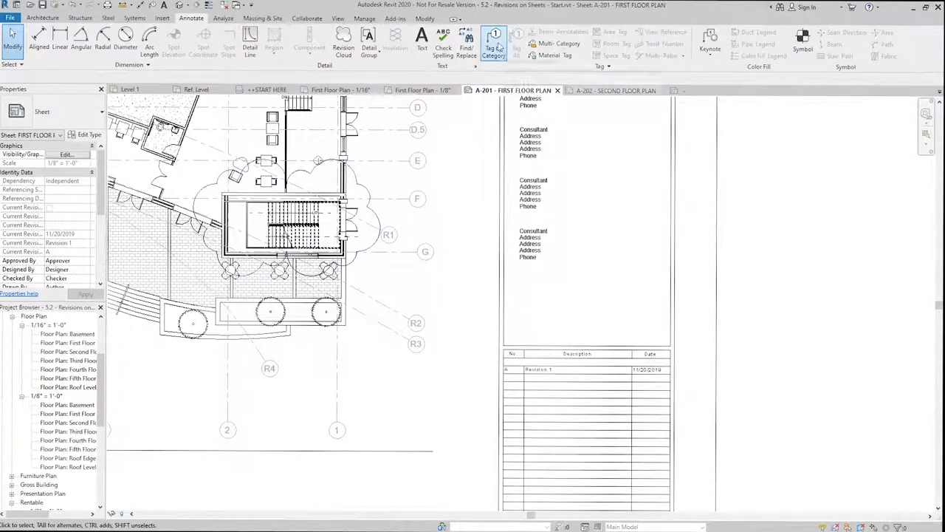
{"action": "mouse_move", "coordinate": [495, 45]}
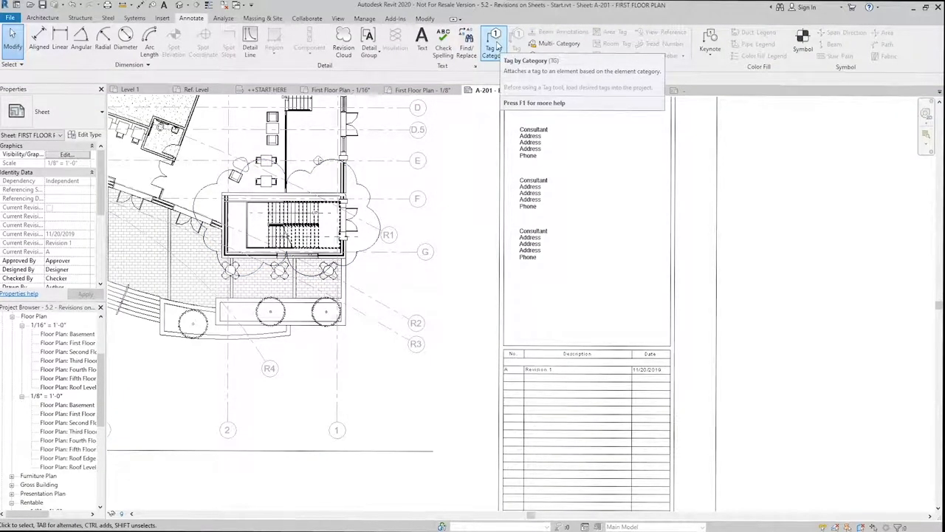
Load Revision Tag.rfa from the Annotations folder and tag the revision cloud
{"action": "left_click", "coordinate": [494, 41]}
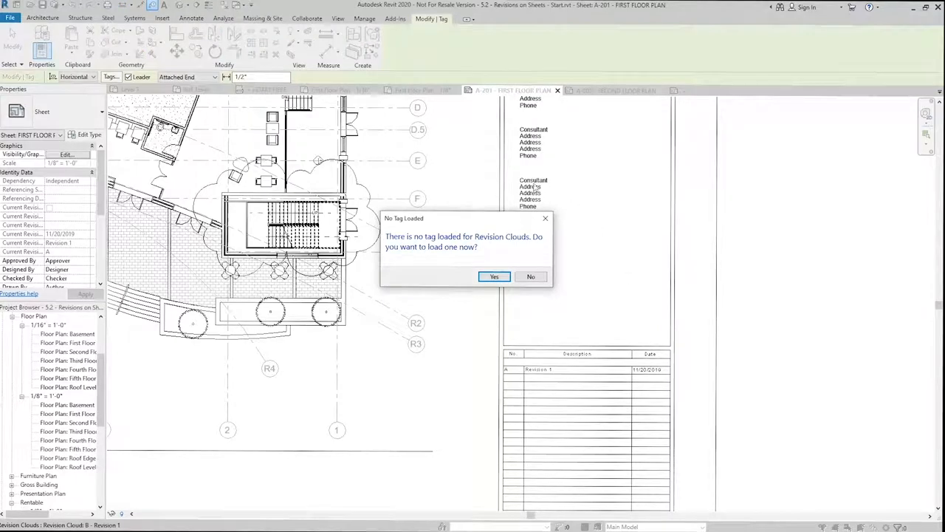
{"action": "mouse_move", "coordinate": [376, 313]}
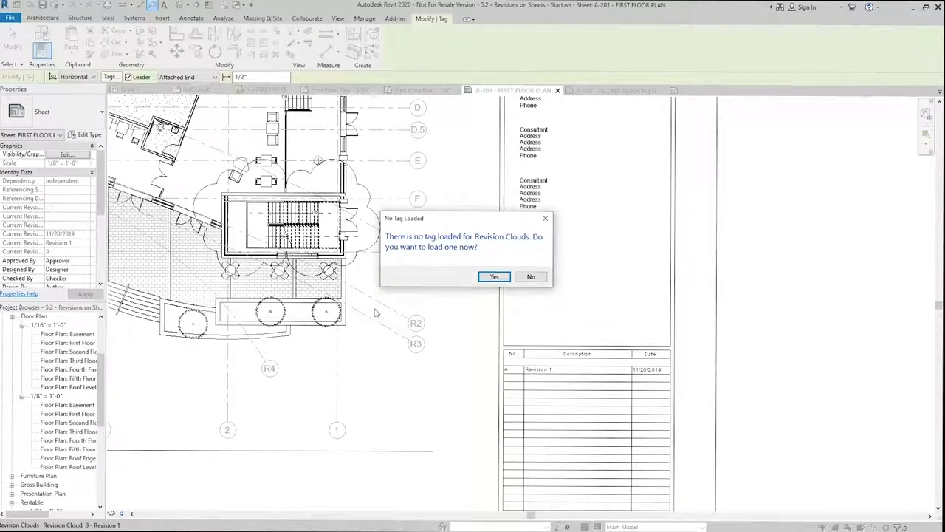
{"action": "left_click", "coordinate": [493, 276]}
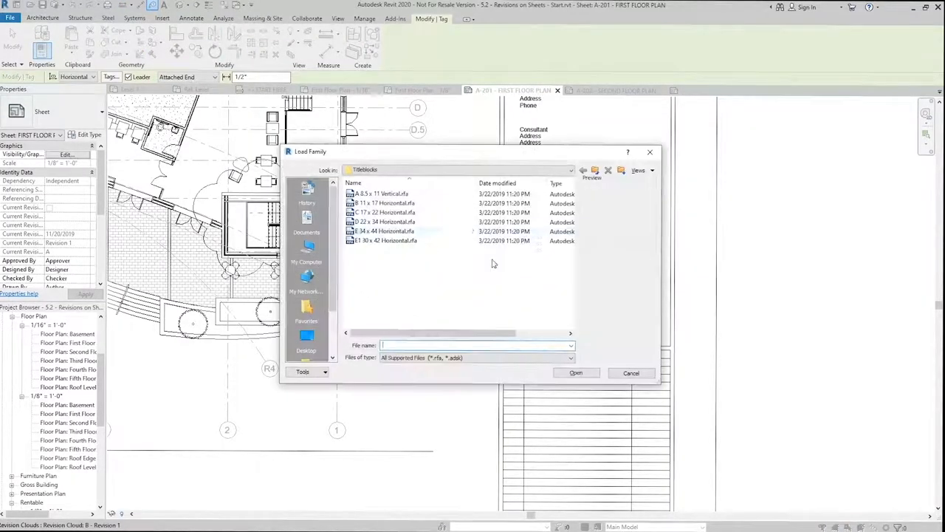
{"action": "left_click", "coordinate": [570, 170]}
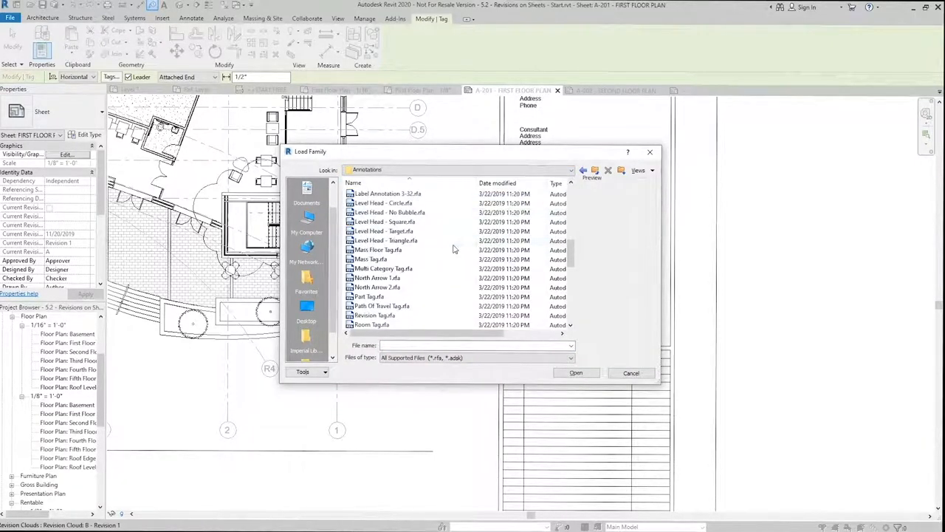
{"action": "left_click", "coordinate": [375, 260]}
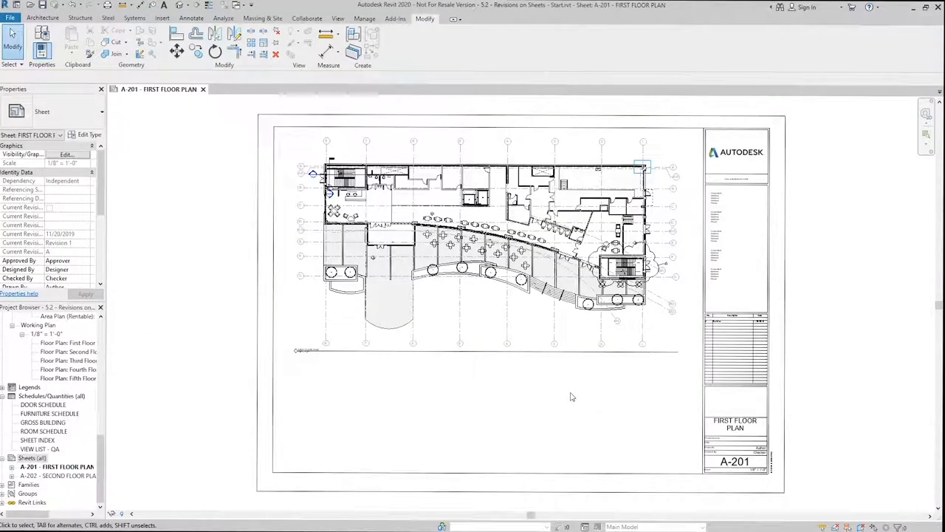
{"action": "mouse_move", "coordinate": [403, 275]}
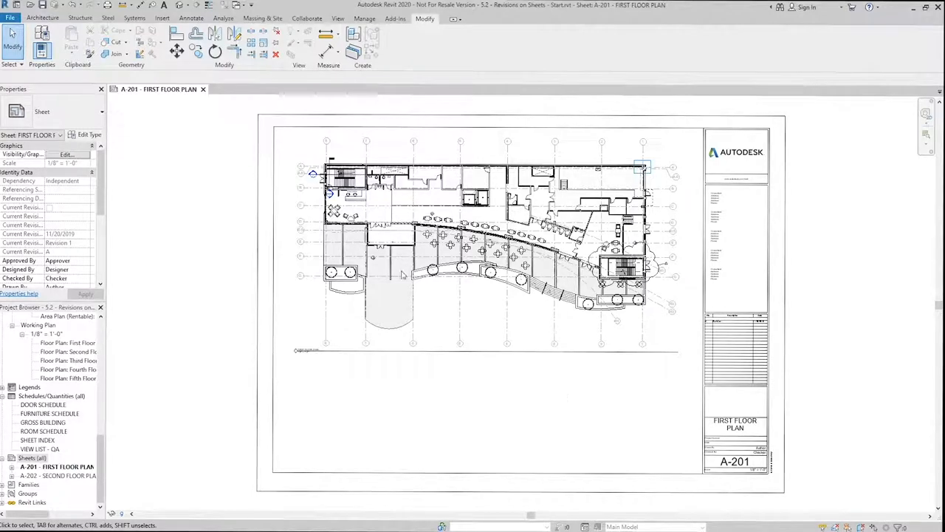
Start a sheet list schedule with Sheet Number and Sheet Name fields
{"action": "left_click", "coordinate": [337, 18]}
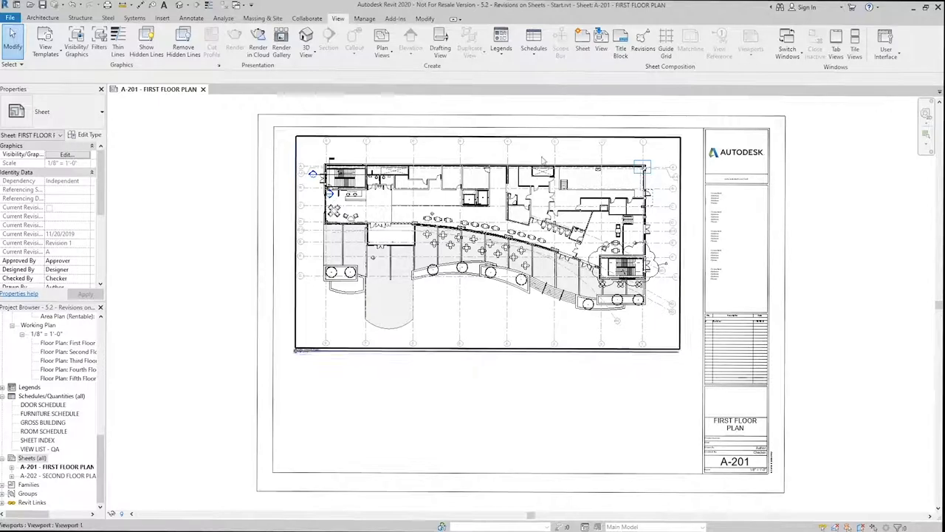
{"action": "left_click", "coordinate": [533, 43]}
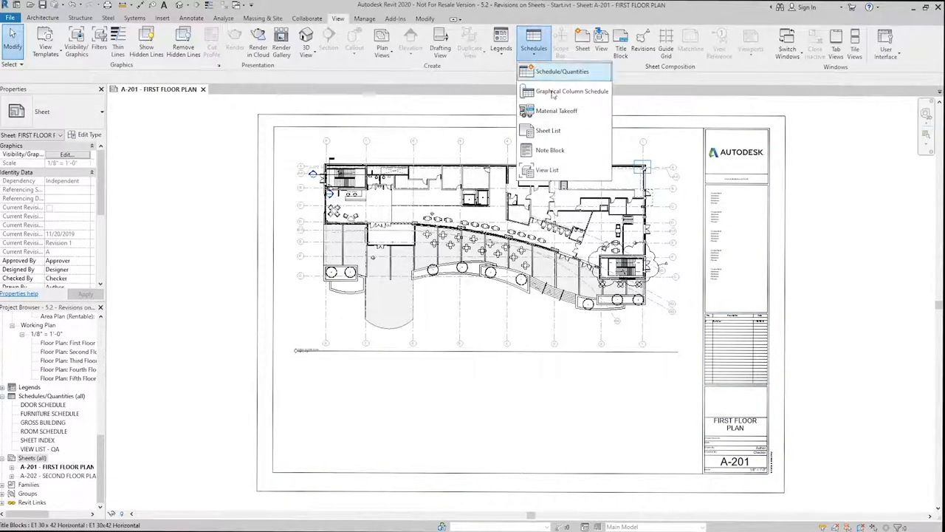
{"action": "left_click", "coordinate": [548, 130]}
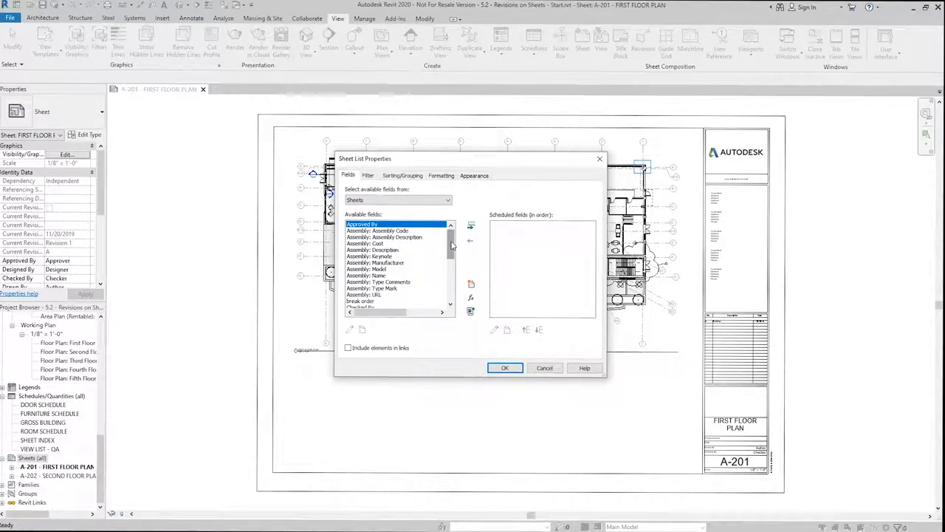
{"action": "scroll", "scroll_direction": "down", "scroll_amount": 3}
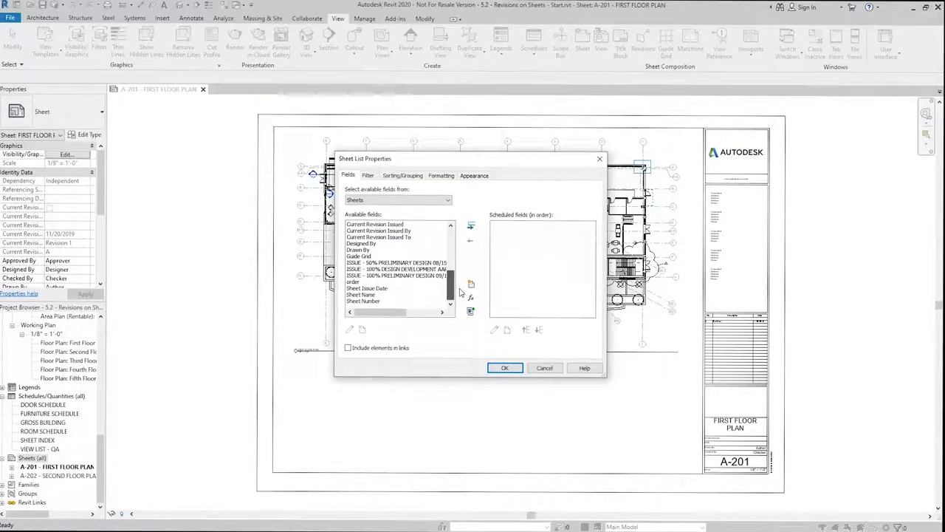
{"action": "left_click", "coordinate": [363, 301]}
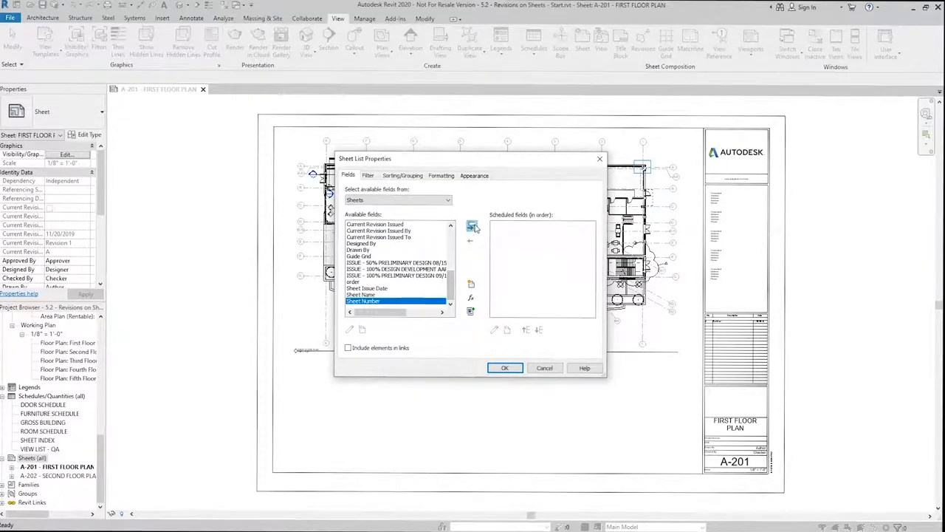
{"action": "left_click", "coordinate": [470, 226]}
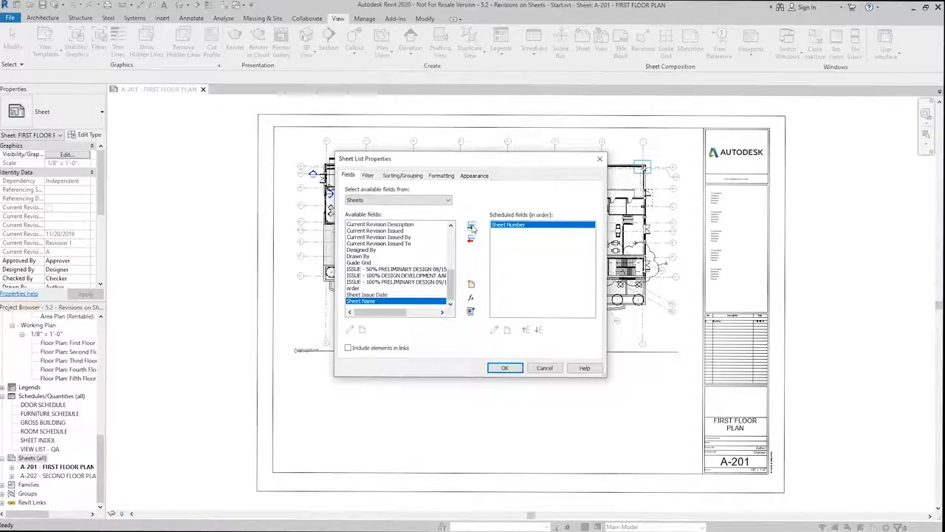
{"action": "left_click", "coordinate": [471, 226]}
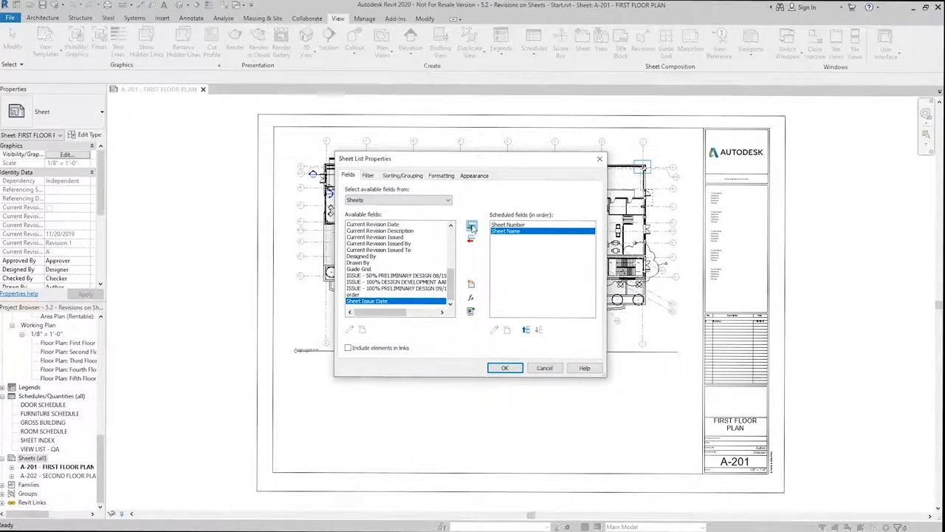
Add Current Revision, Current Revision Description and Current Revision Date fields
{"action": "left_click", "coordinate": [381, 230]}
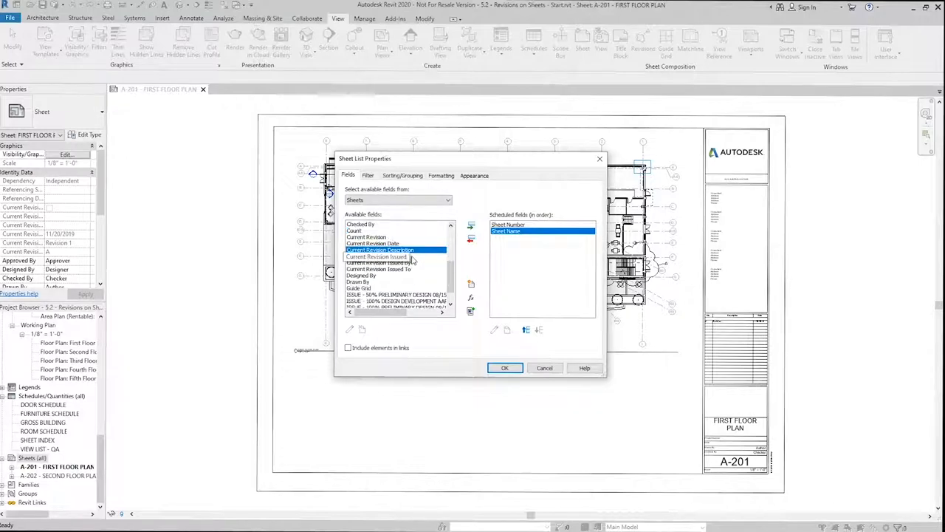
{"action": "left_click", "coordinate": [366, 237]}
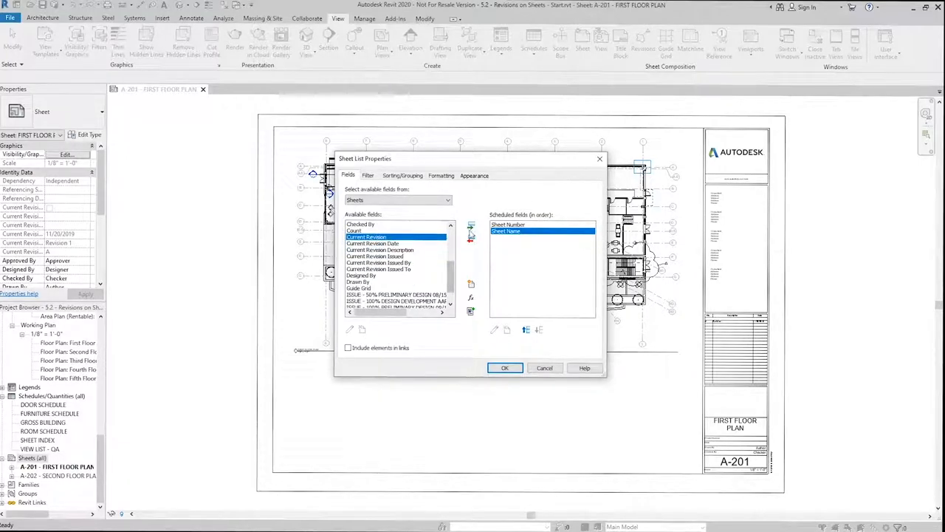
{"action": "left_click", "coordinate": [470, 224]}
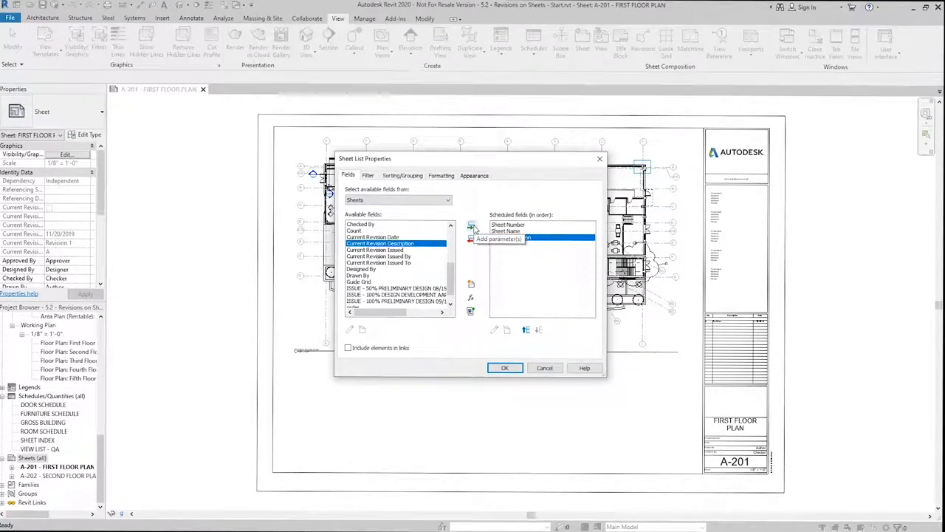
{"action": "left_click", "coordinate": [470, 226]}
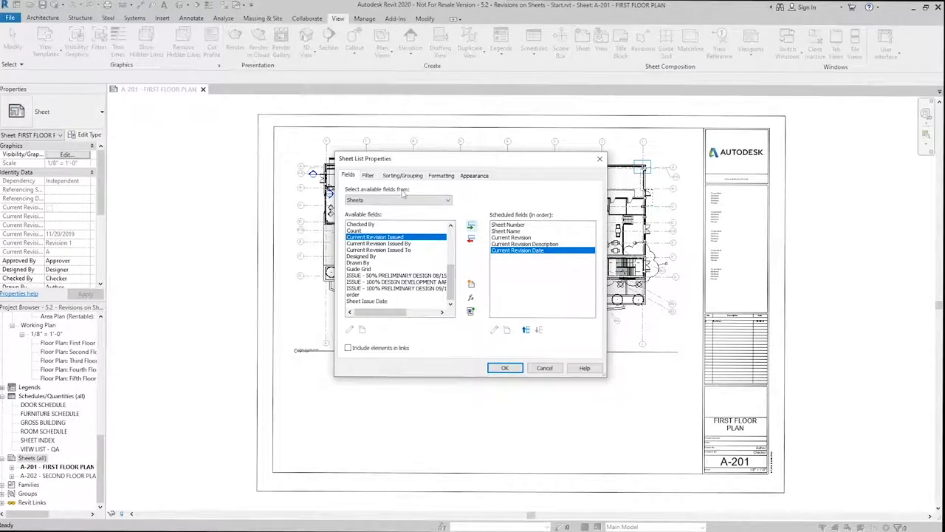
{"action": "left_click", "coordinate": [402, 176]}
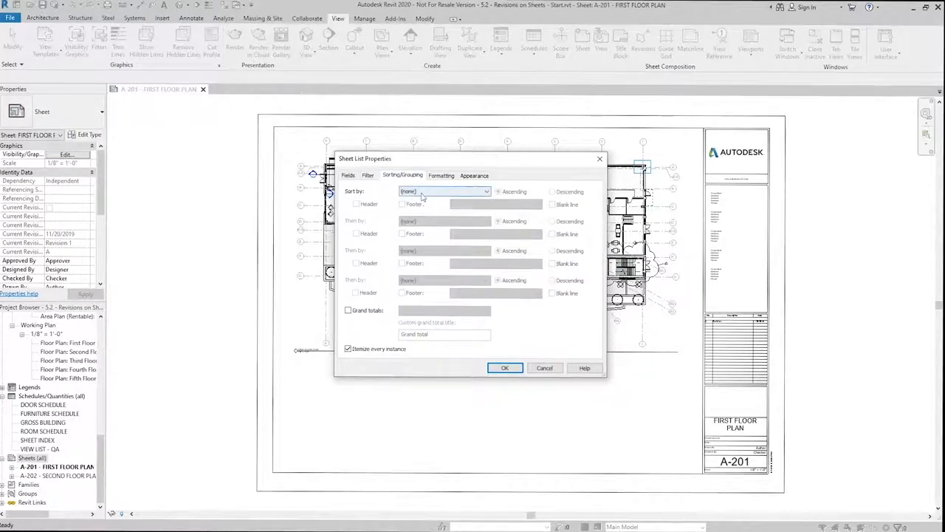
Sort the sheet list by Sheet Number ascending
{"action": "left_click", "coordinate": [486, 192]}
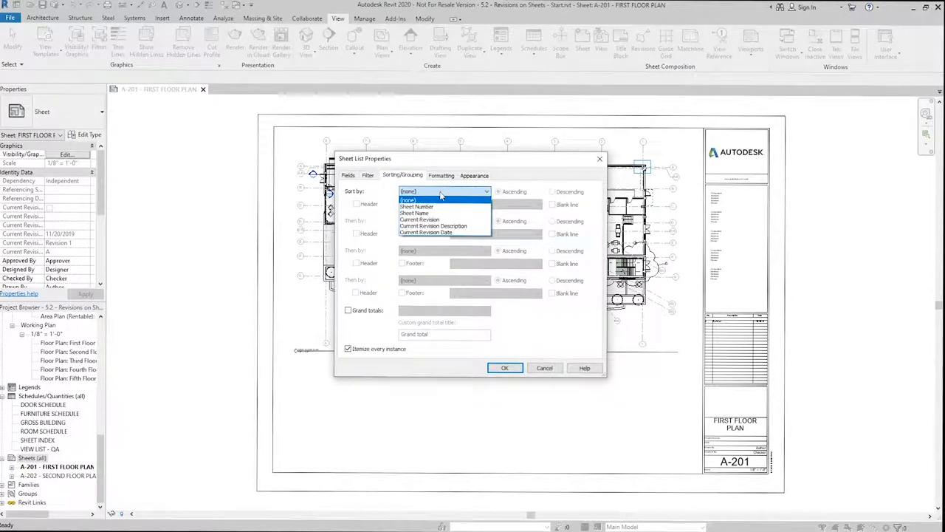
{"action": "left_click", "coordinate": [419, 204]}
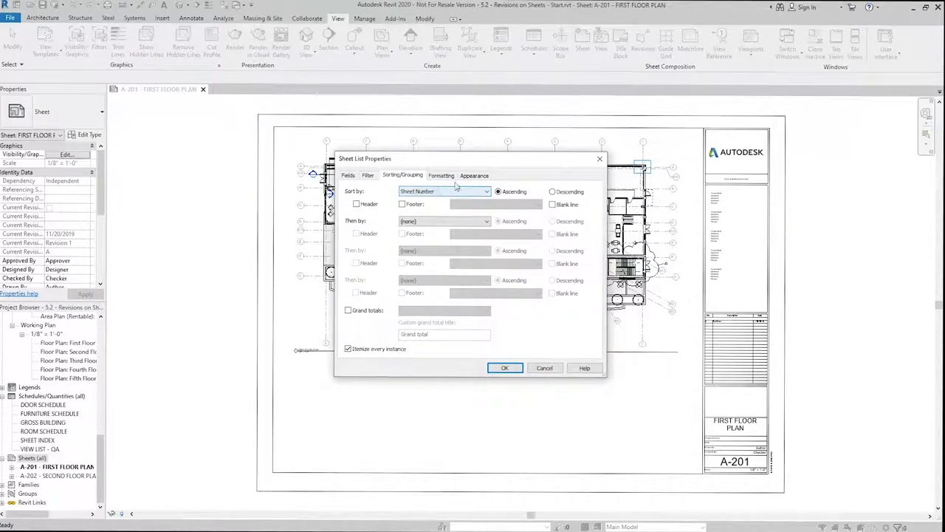
{"action": "left_click", "coordinate": [505, 368]}
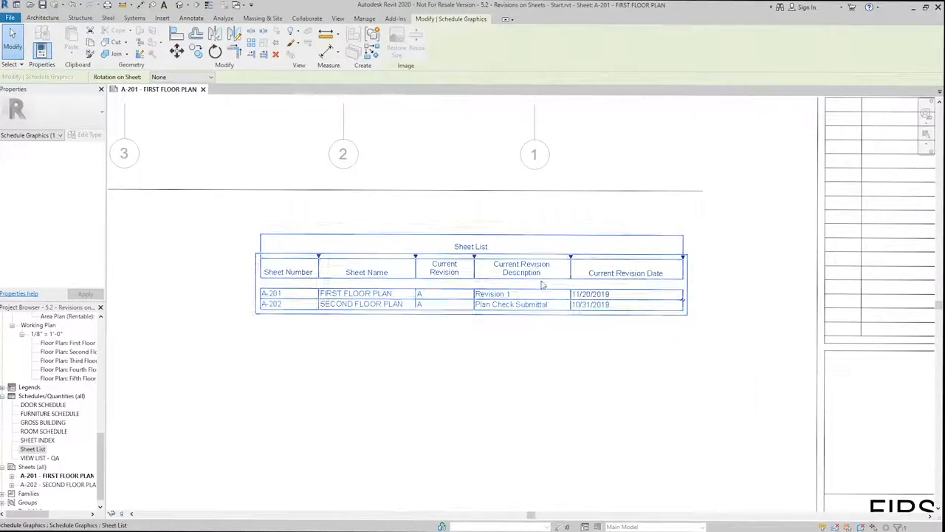
{"action": "mouse_move", "coordinate": [620, 312]}
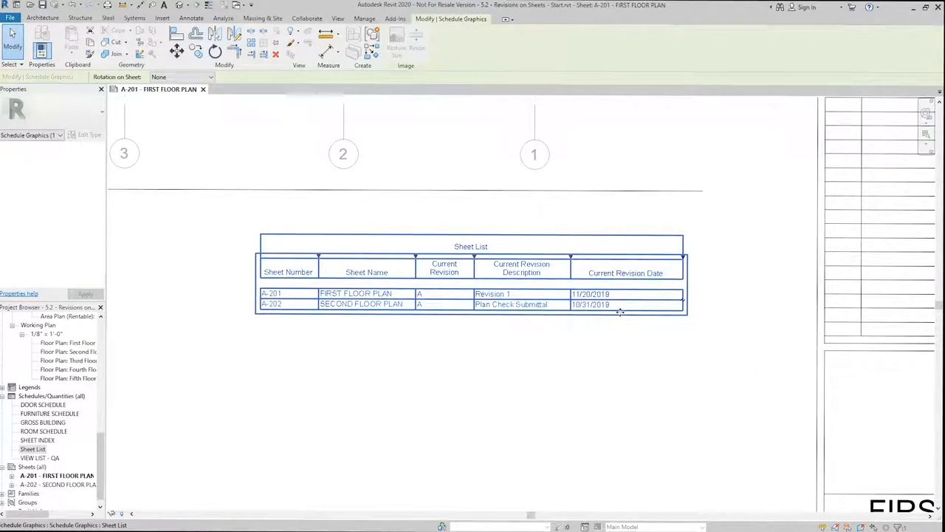